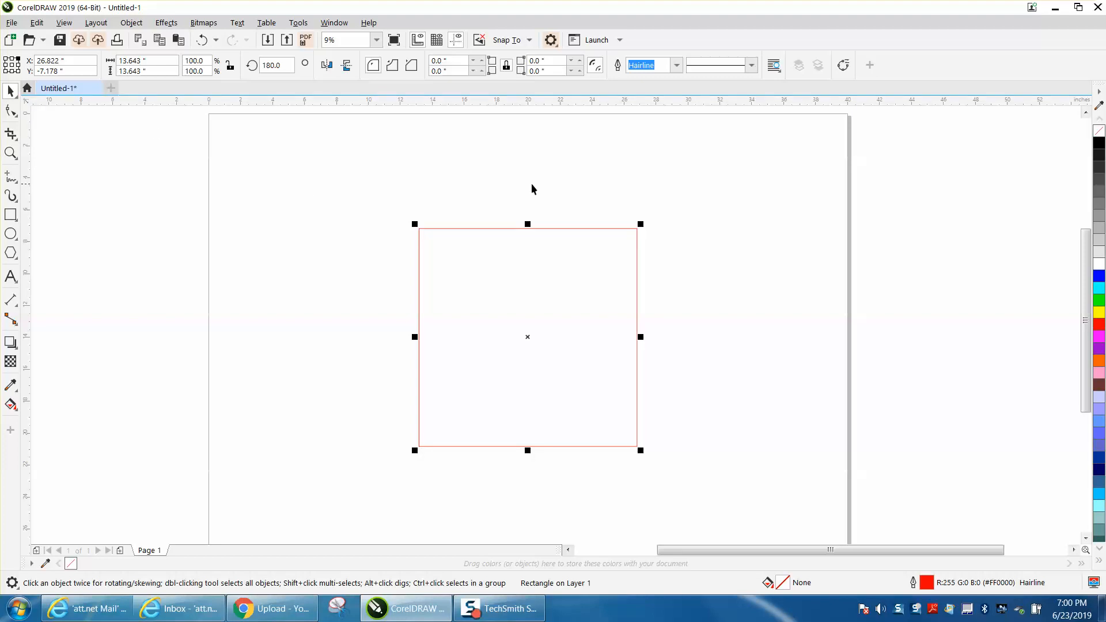
pyautogui.moveTo(535, 181)
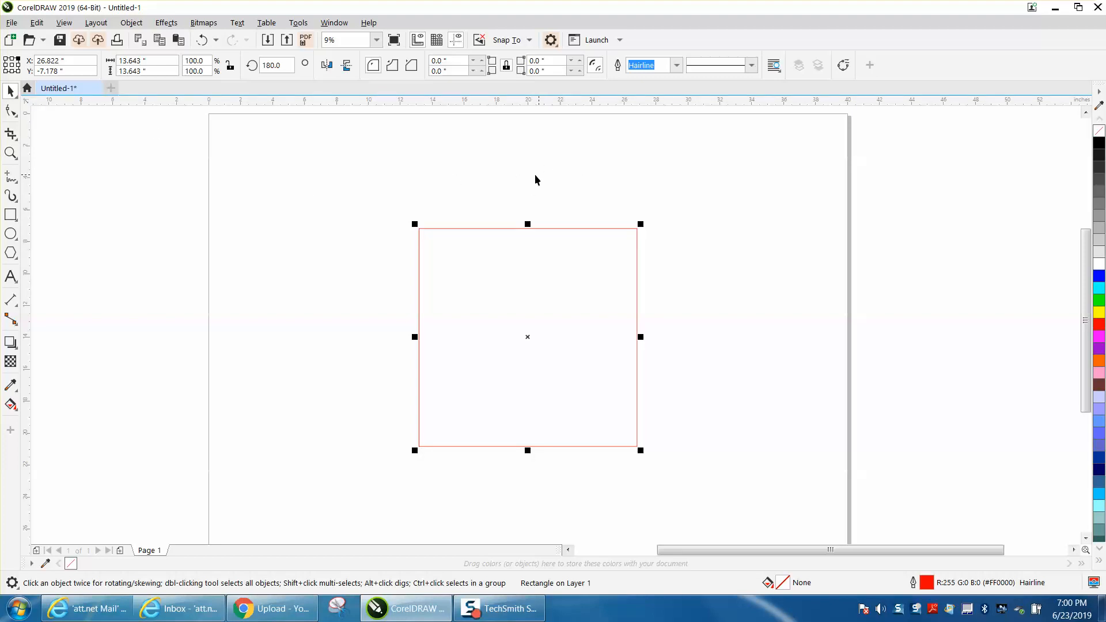
pyautogui.moveTo(539, 172)
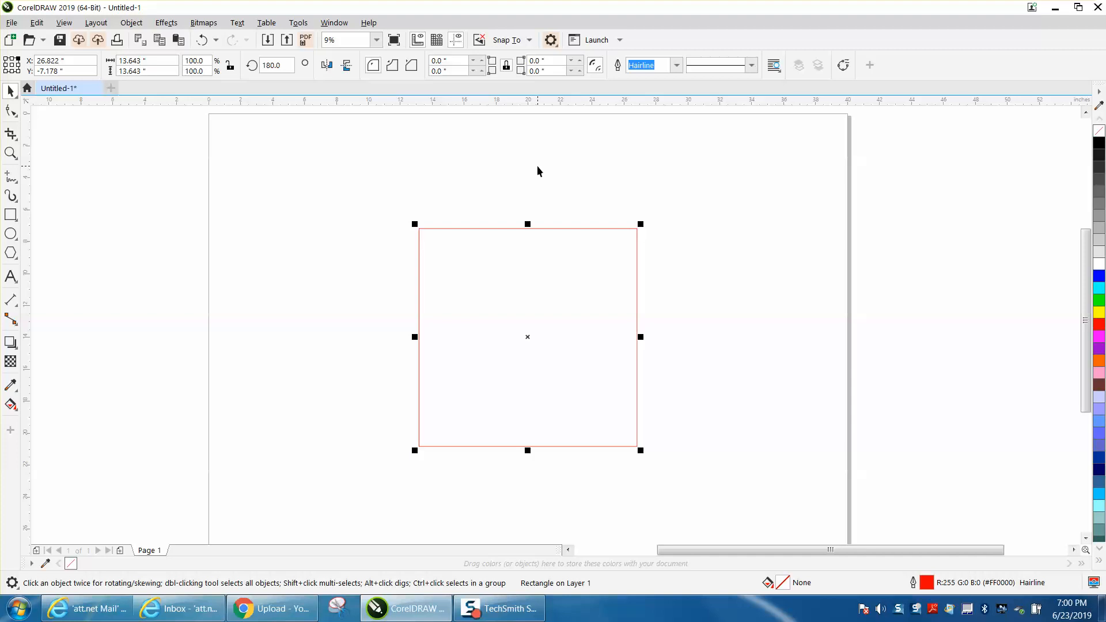
pyautogui.moveTo(559, 281)
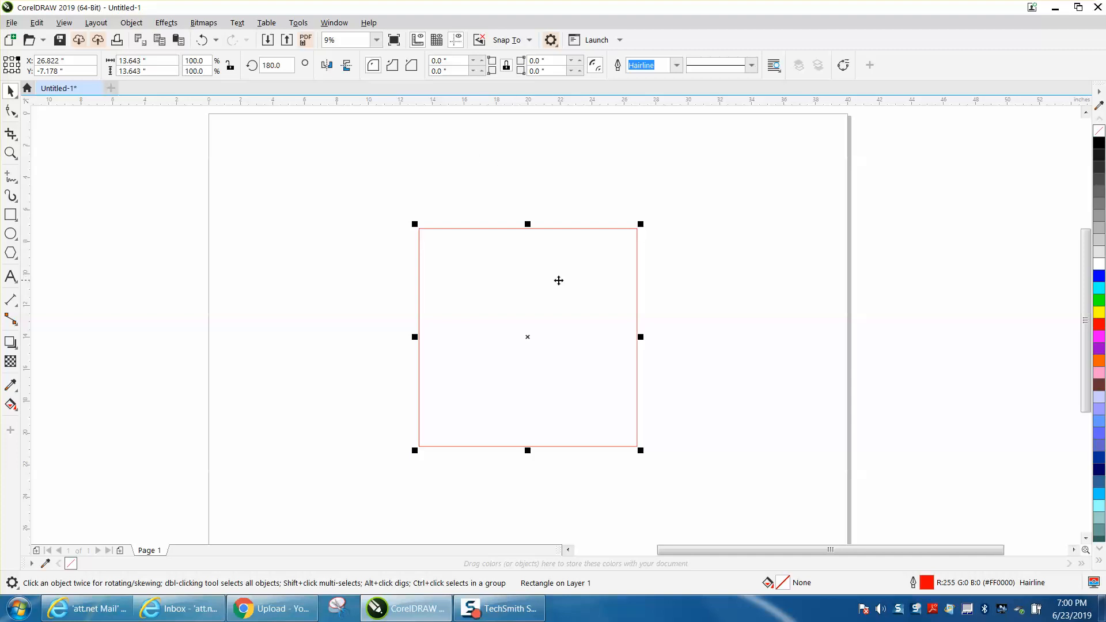
pyautogui.moveTo(526, 337)
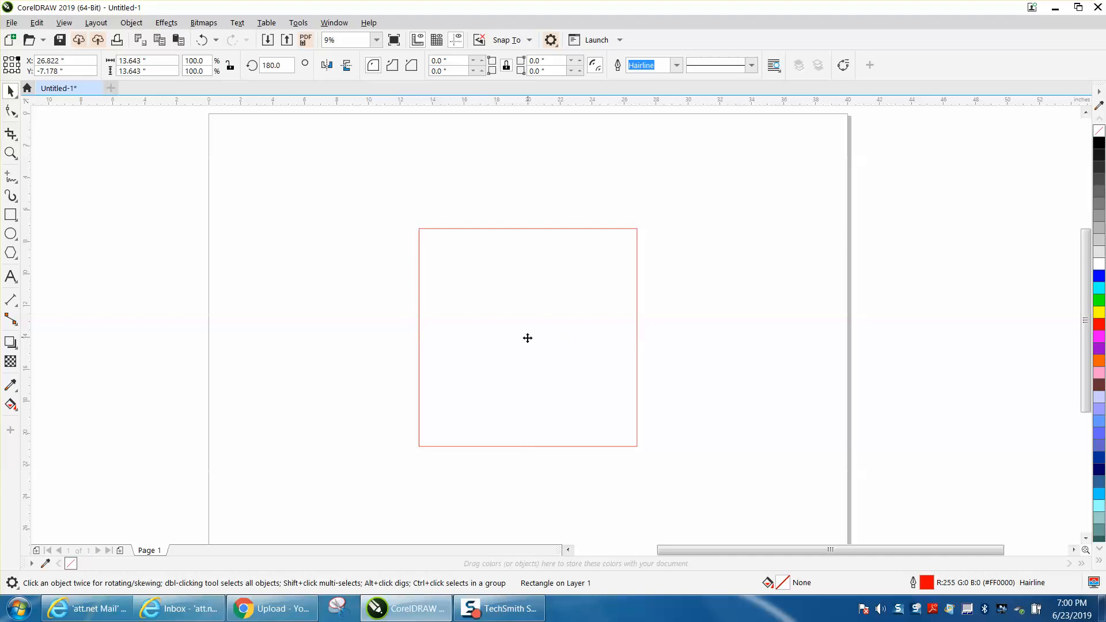
# - Select the red square and bring up the Tools > Scripts commands
pyautogui.click(527, 338)
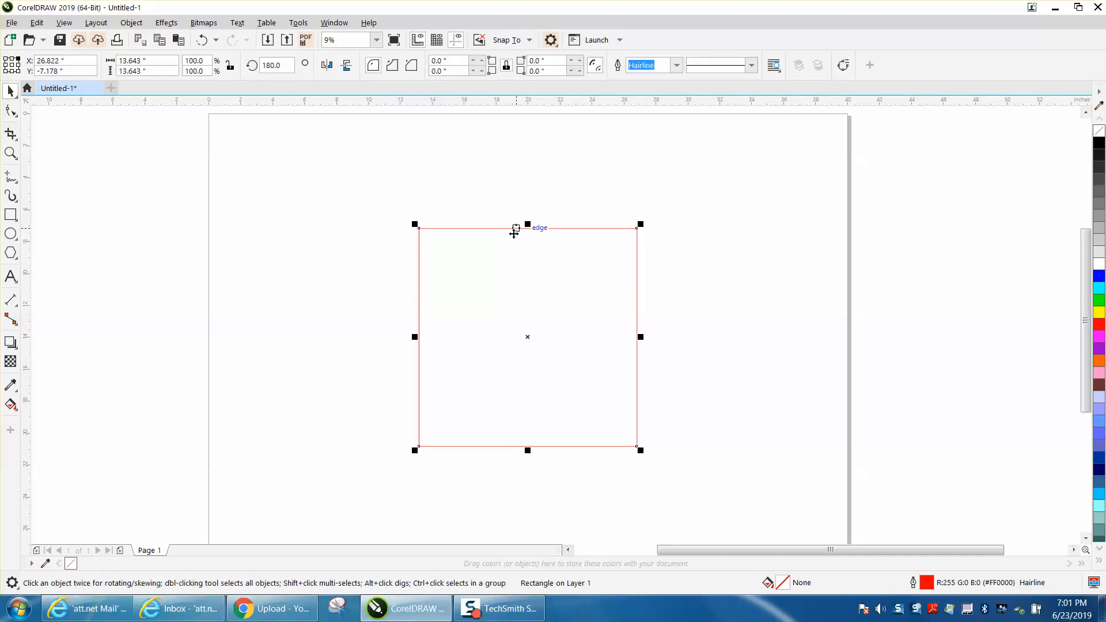
pyautogui.moveTo(809, 144)
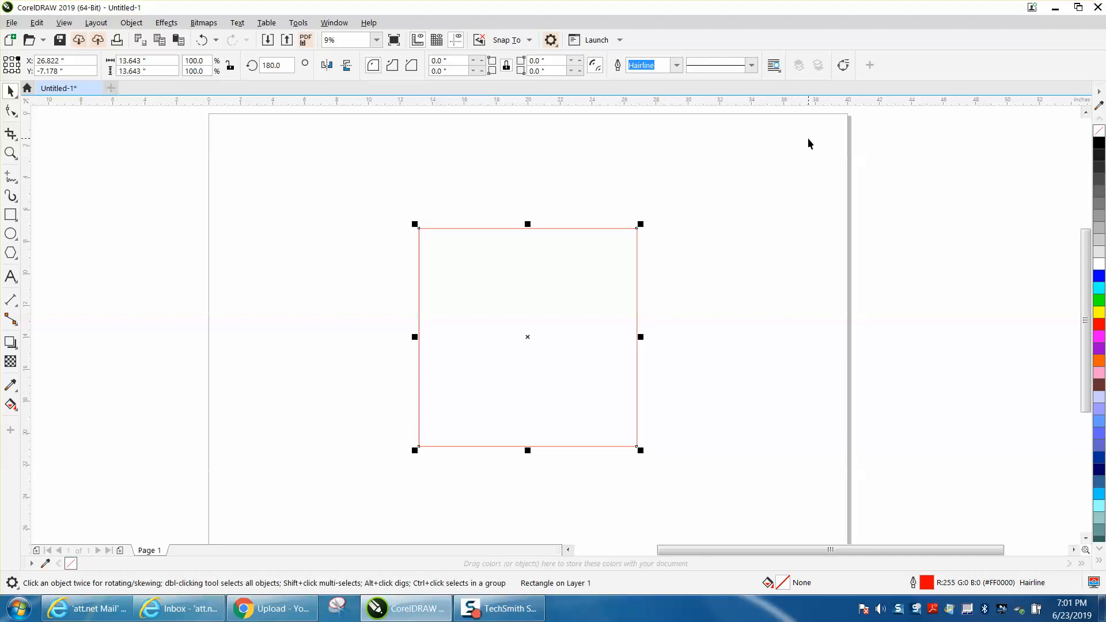
pyautogui.moveTo(412, 219)
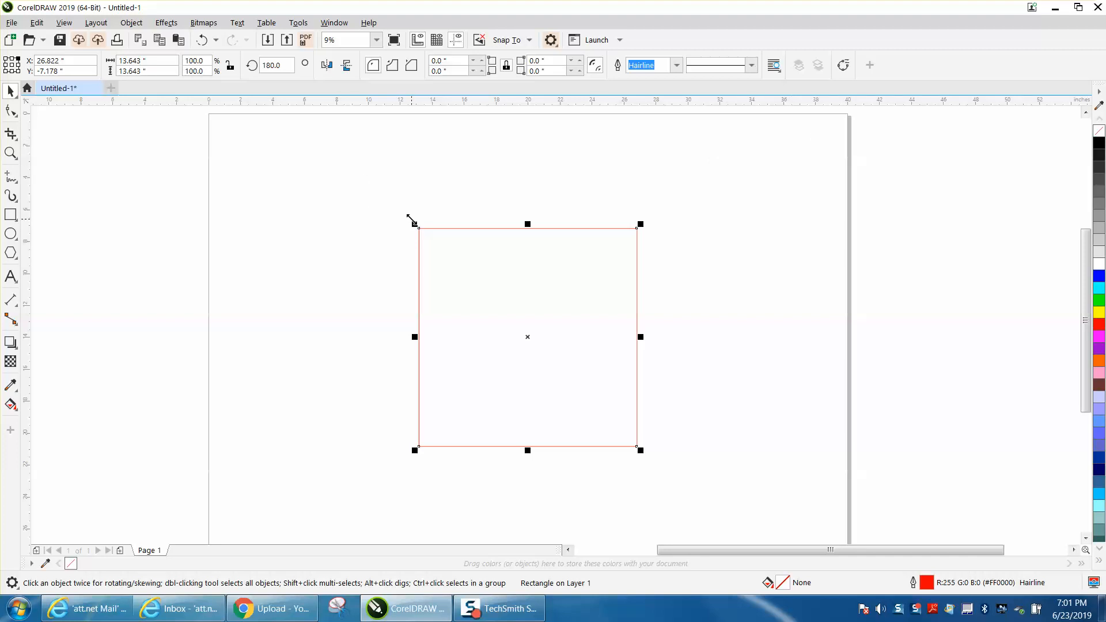
pyautogui.moveTo(454, 228)
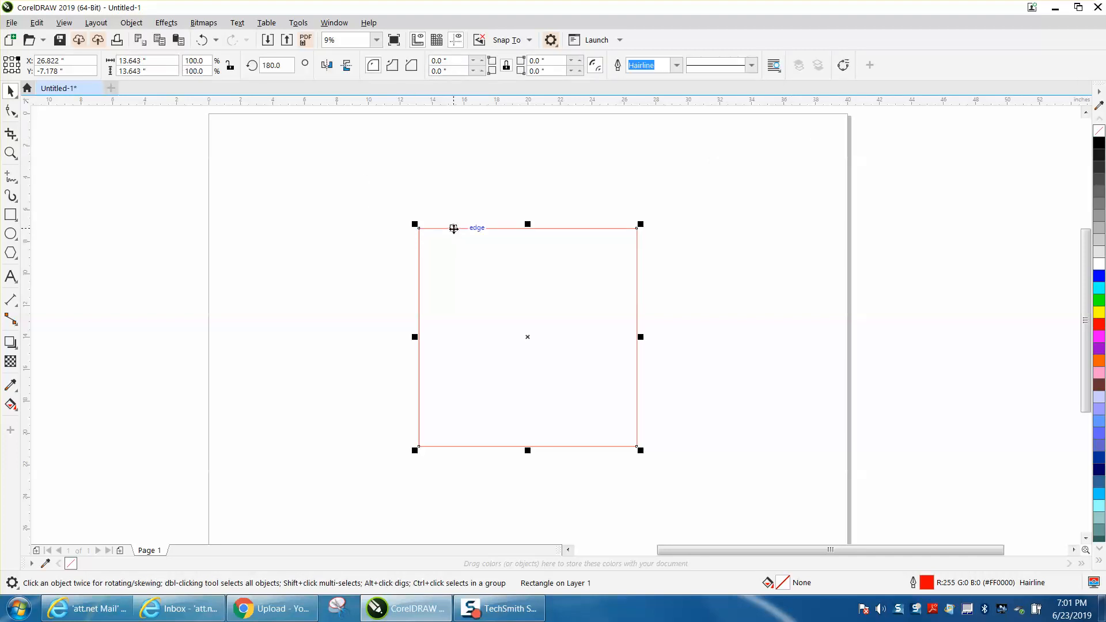
pyautogui.moveTo(192, 161)
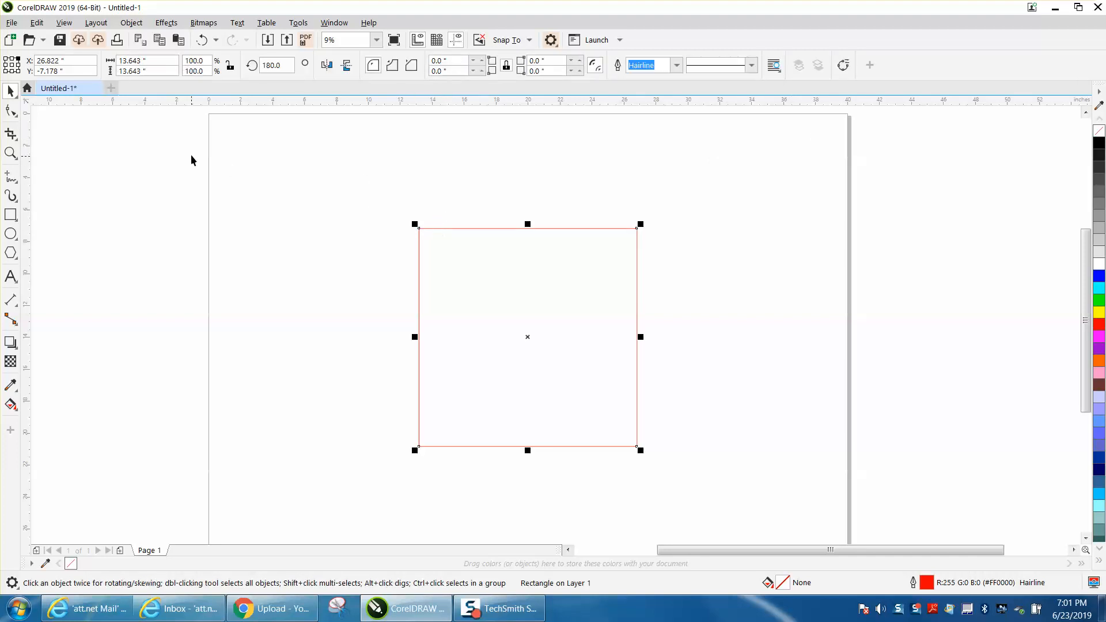
pyautogui.moveTo(633, 110)
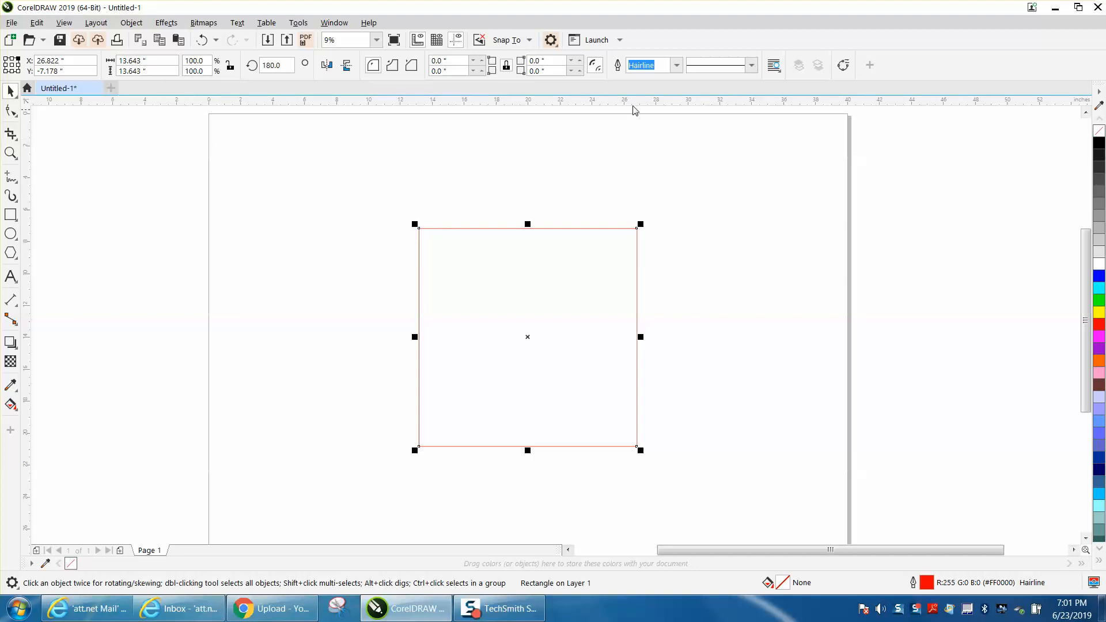
pyautogui.moveTo(777, 42)
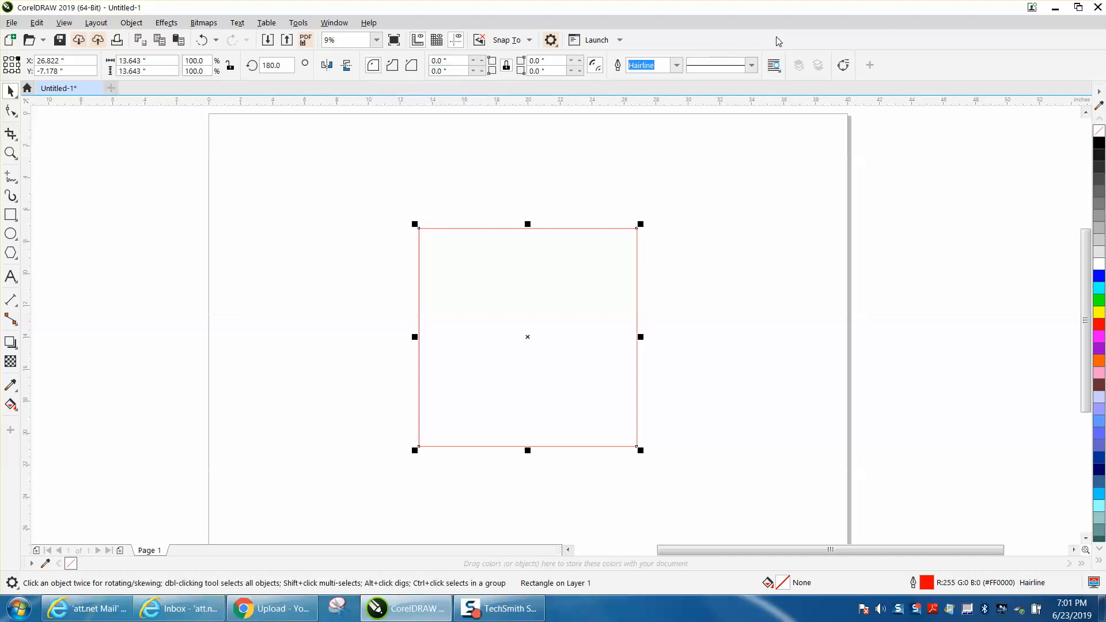
pyautogui.moveTo(823, 52)
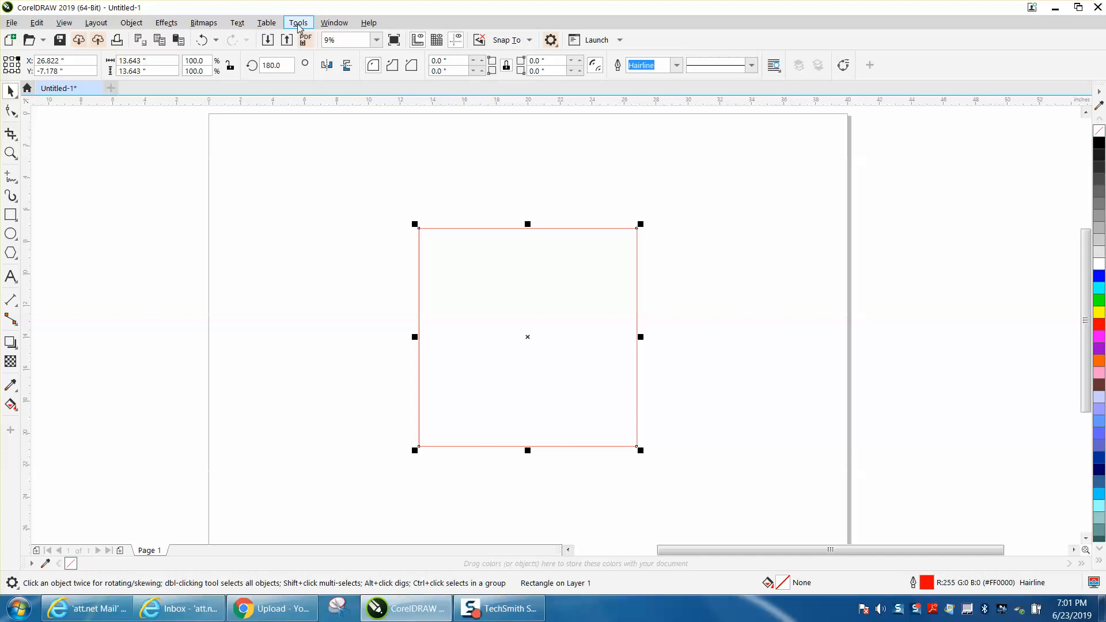
pyautogui.click(297, 23)
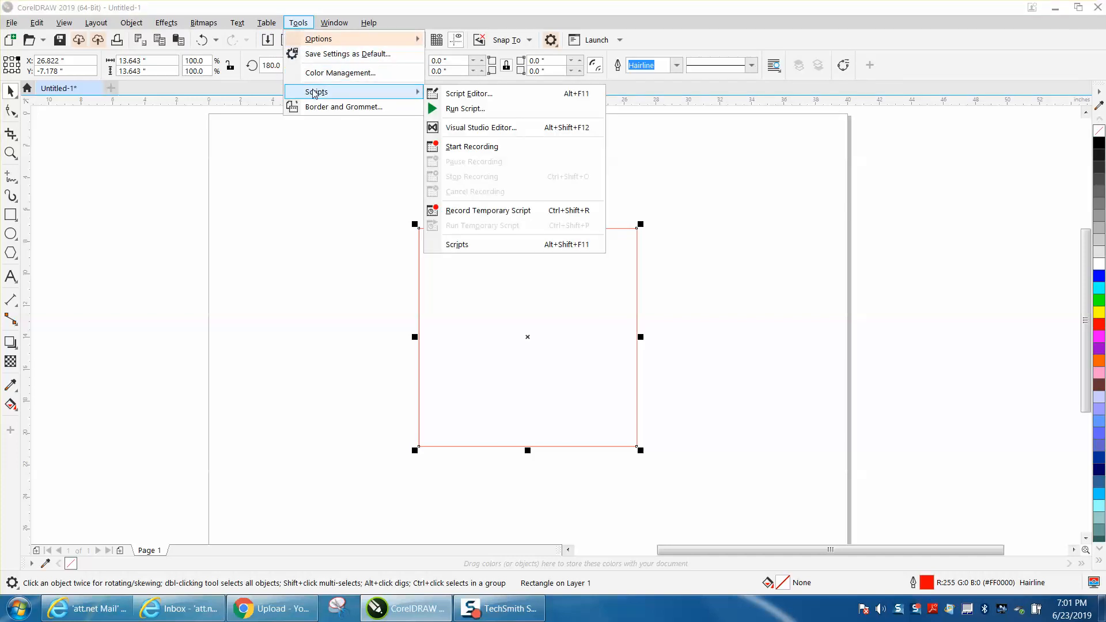
pyautogui.moveTo(471, 146)
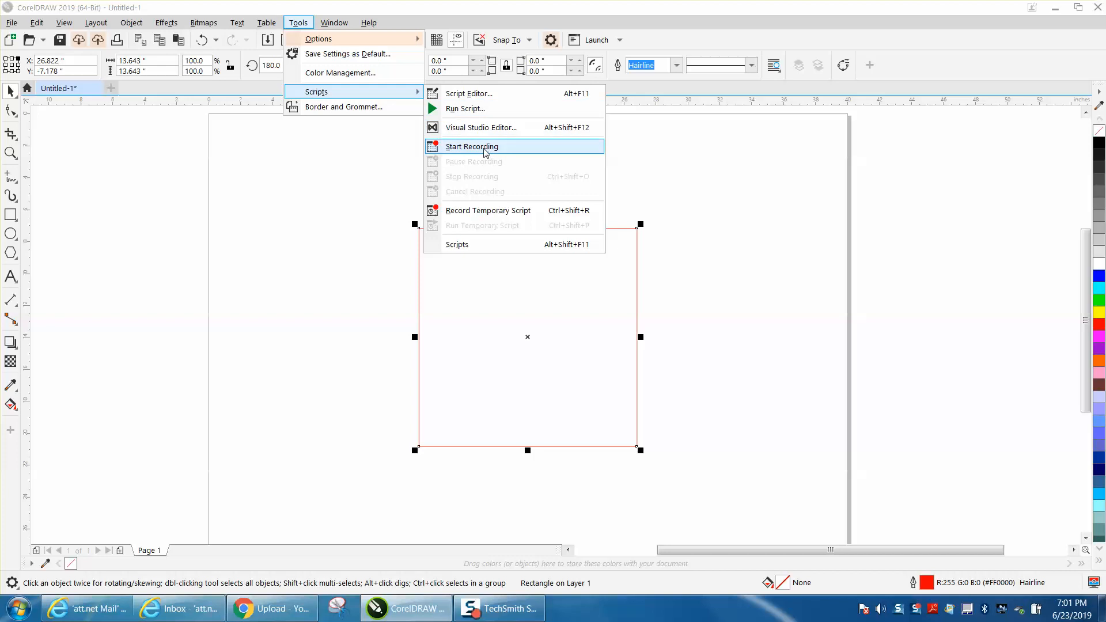
# - Start recording a macro named 'topleft', which is rejected twice as a duplicate name
pyautogui.click(471, 146)
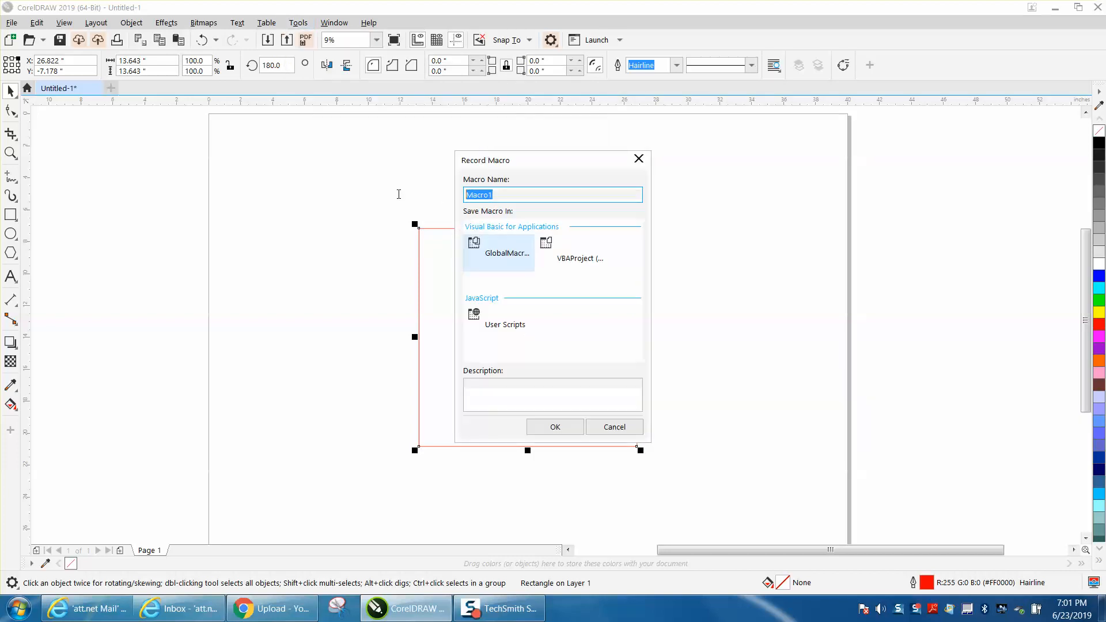
pyautogui.write('top[left')
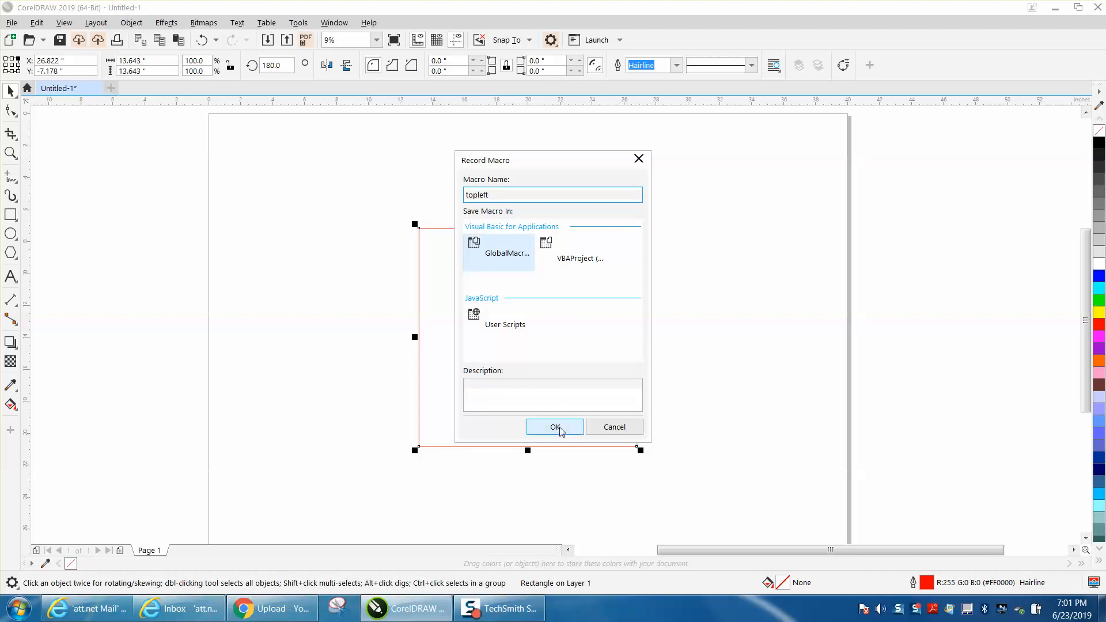
pyautogui.click(556, 426)
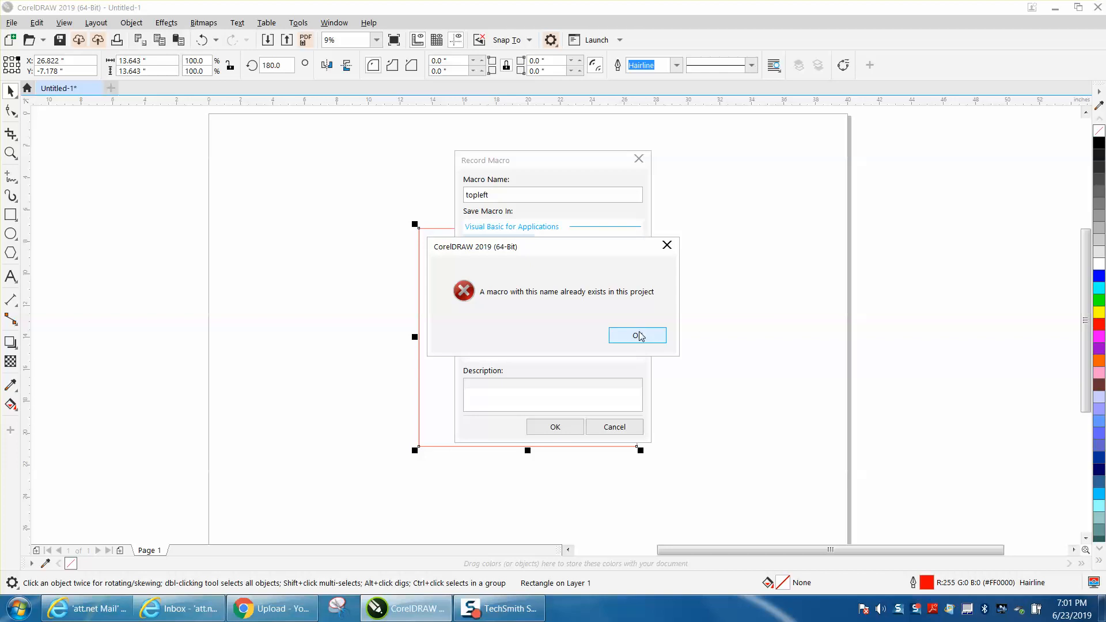
pyautogui.click(636, 334)
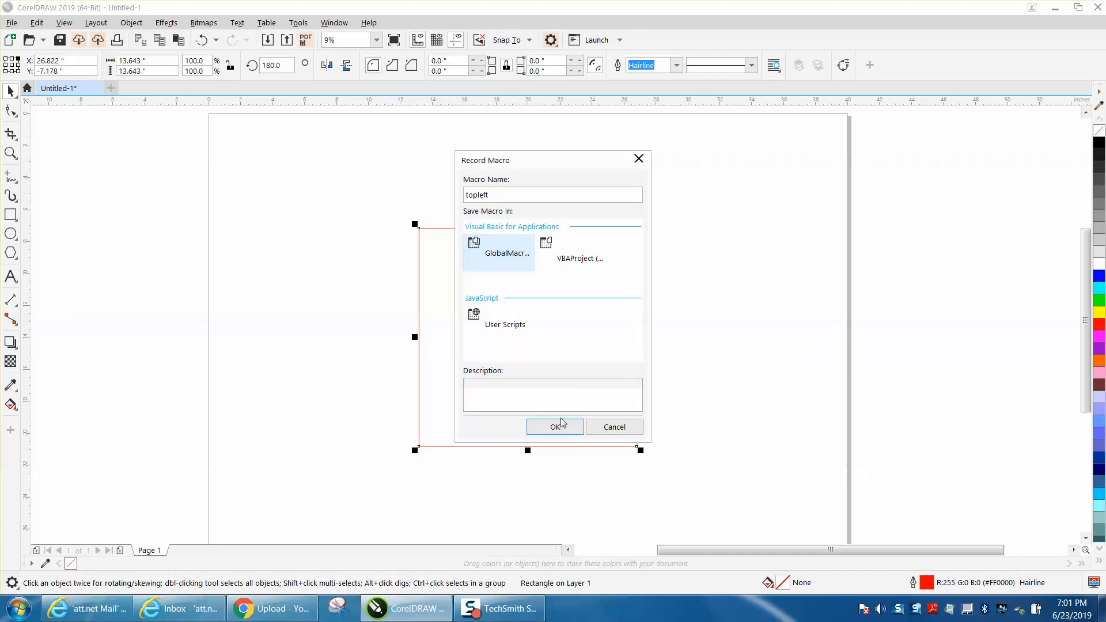
pyautogui.click(555, 426)
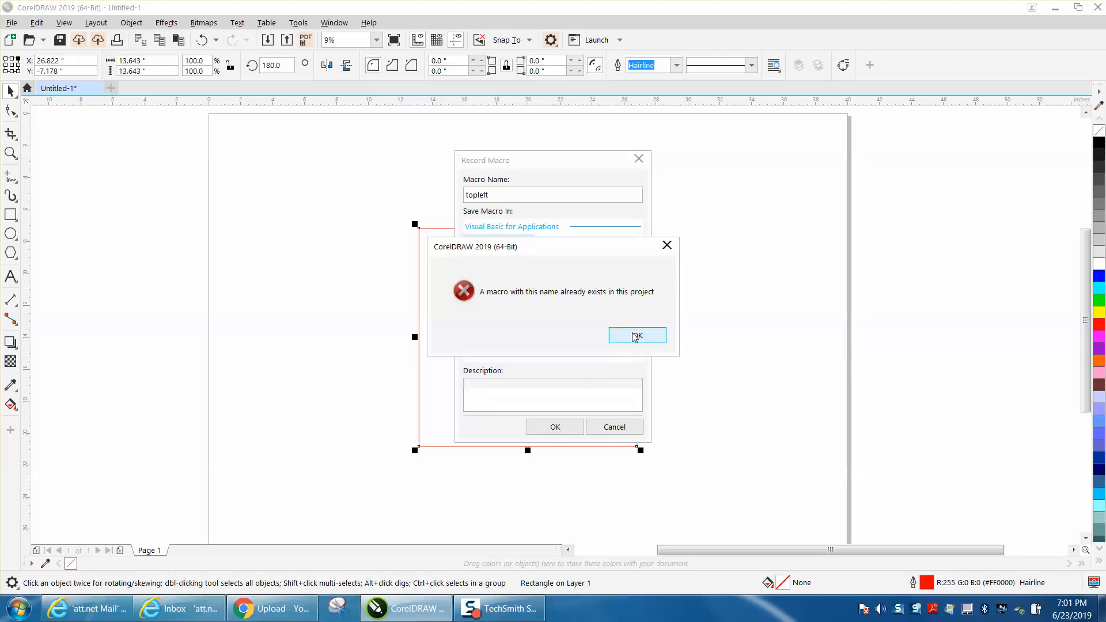
pyautogui.click(636, 335)
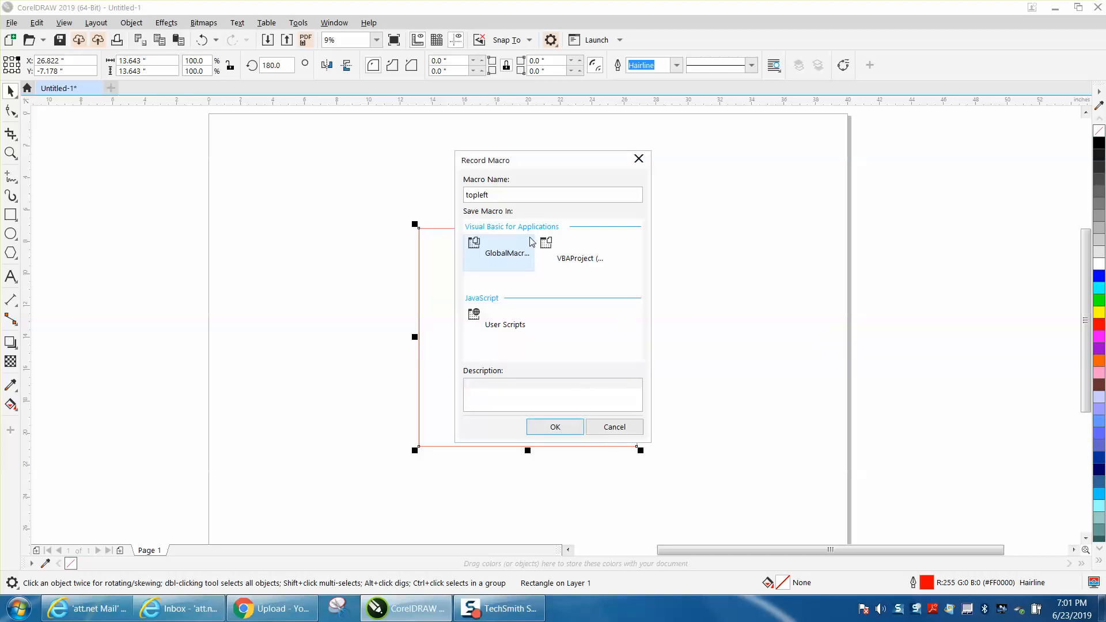
# - Rename the macro 'topright' and begin recording it
pyautogui.click(552, 194)
pyautogui.write('roigh')
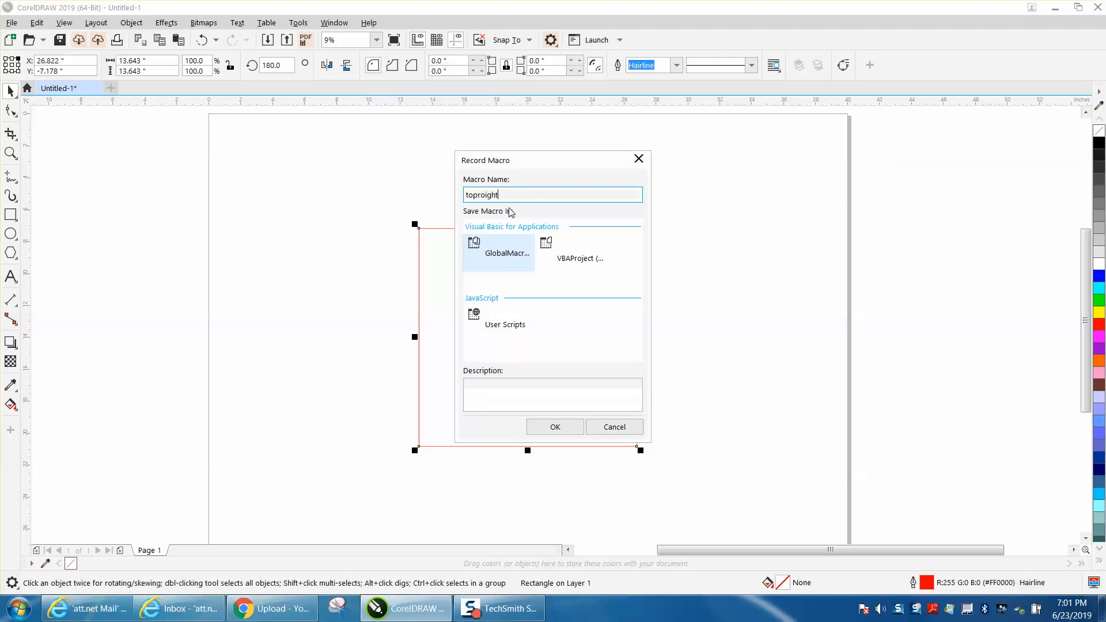
pyautogui.click(554, 427)
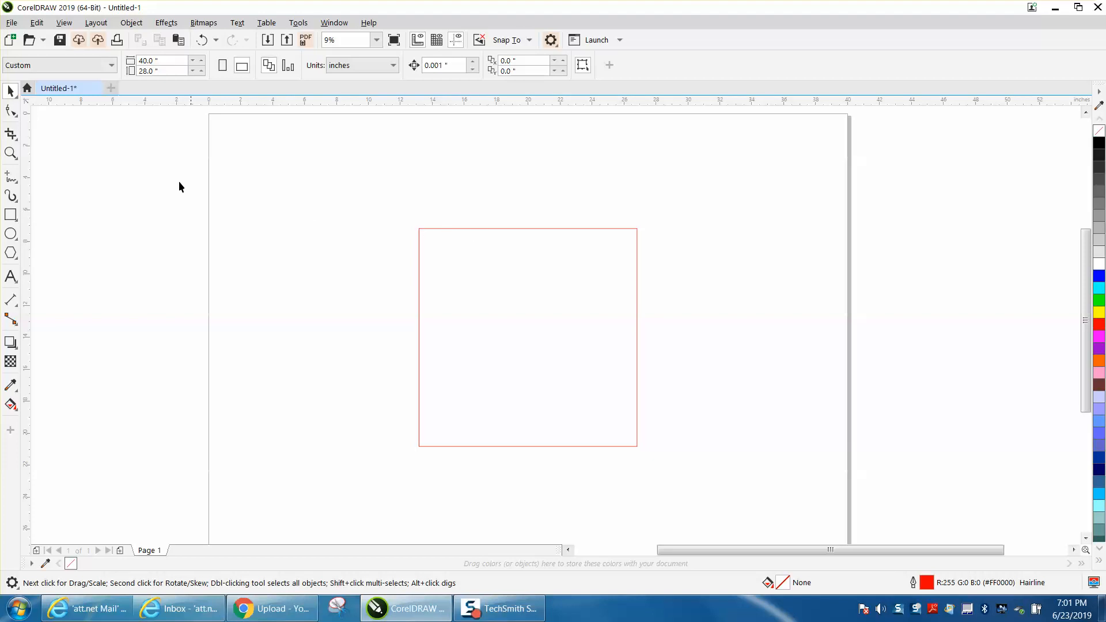
pyautogui.moveTo(159, 178)
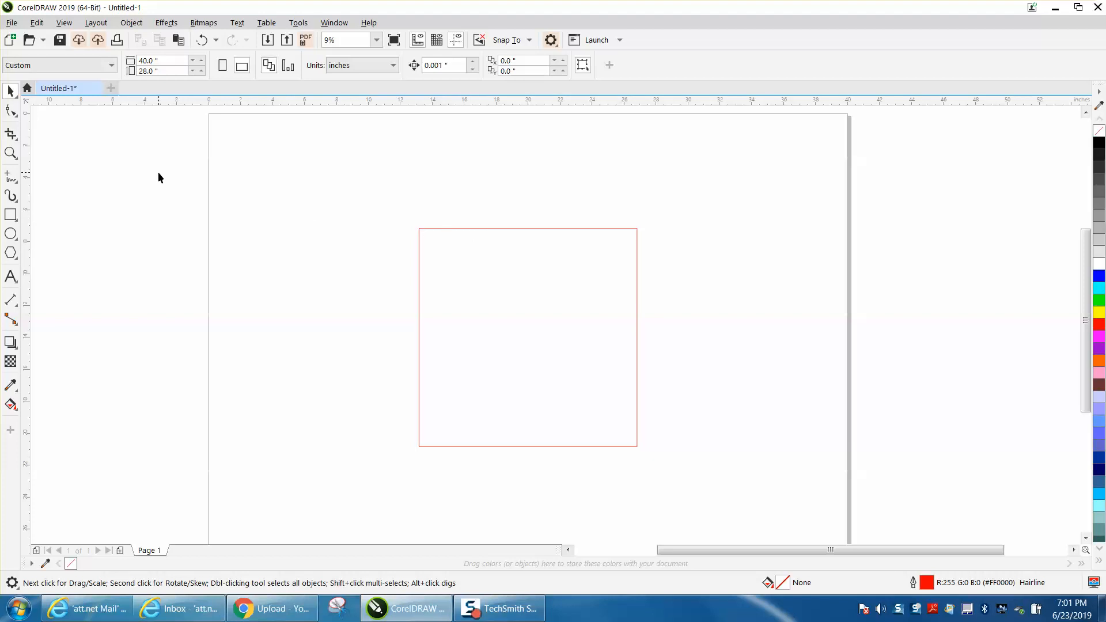
pyautogui.moveTo(422, 233)
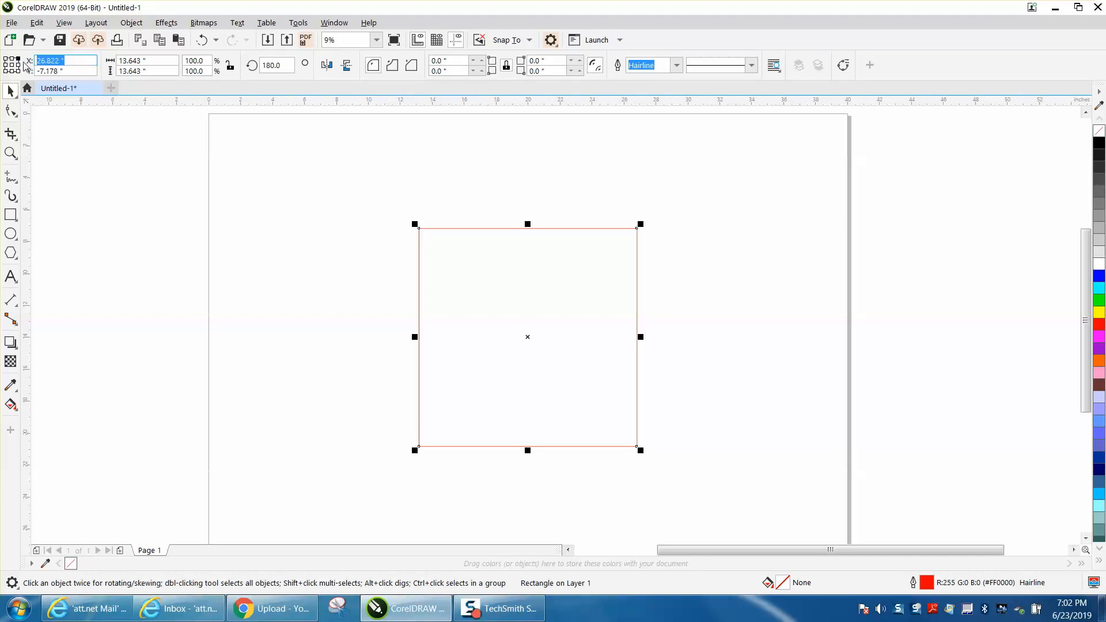
# - Position the red square at X 40, Y 0 in the page's top-right corner
pyautogui.write('40')
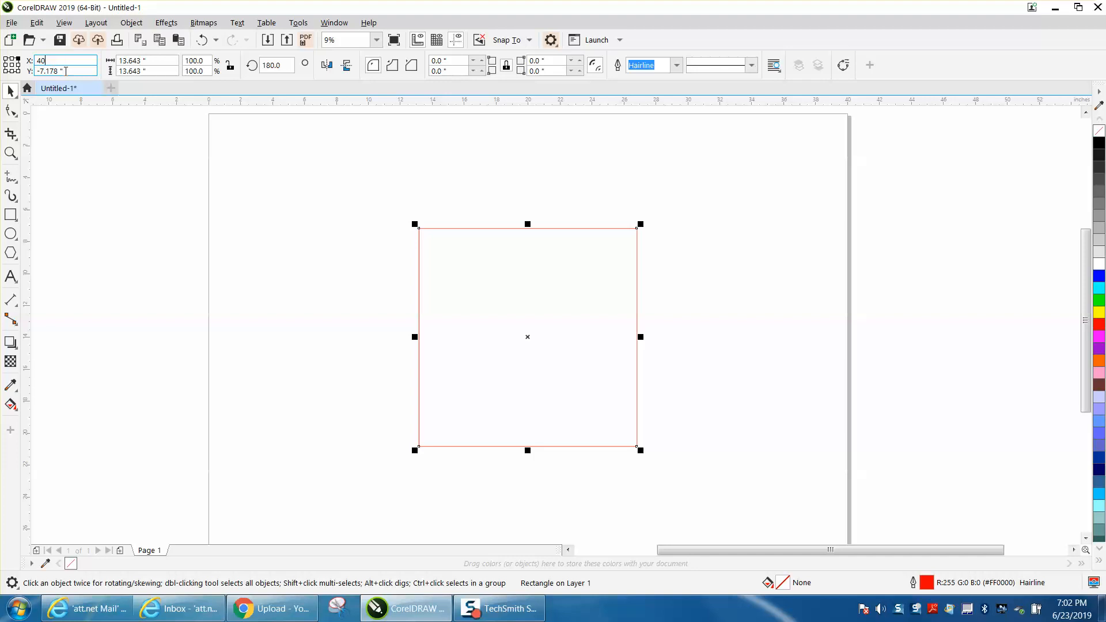
pyautogui.write('0.0 "')
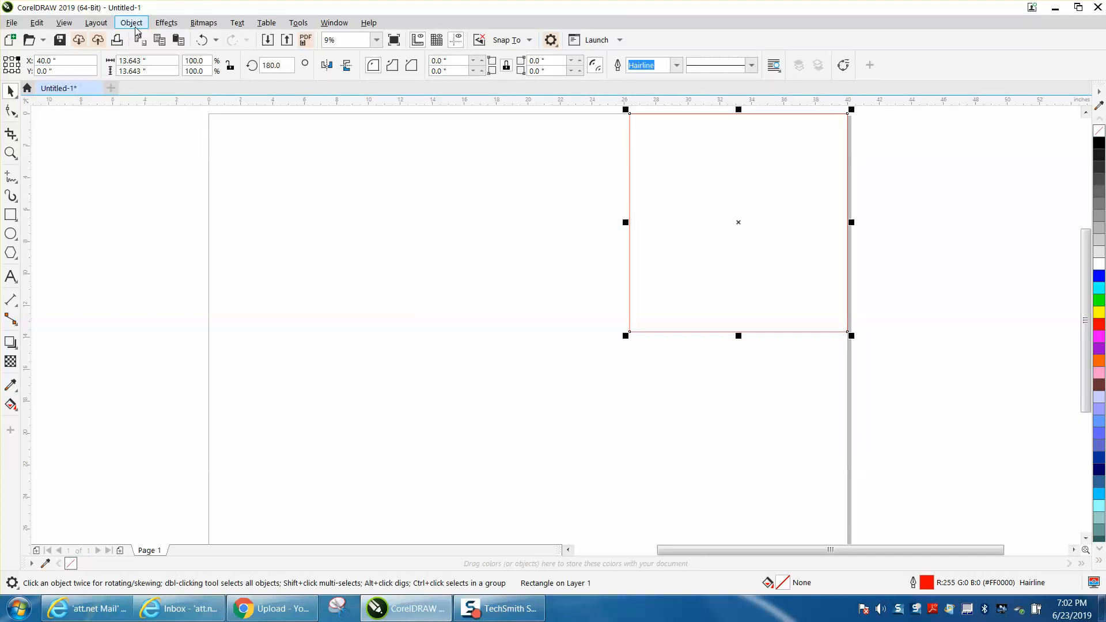
# - Show the Align and Distribute docker from the Object menu
pyautogui.click(130, 22)
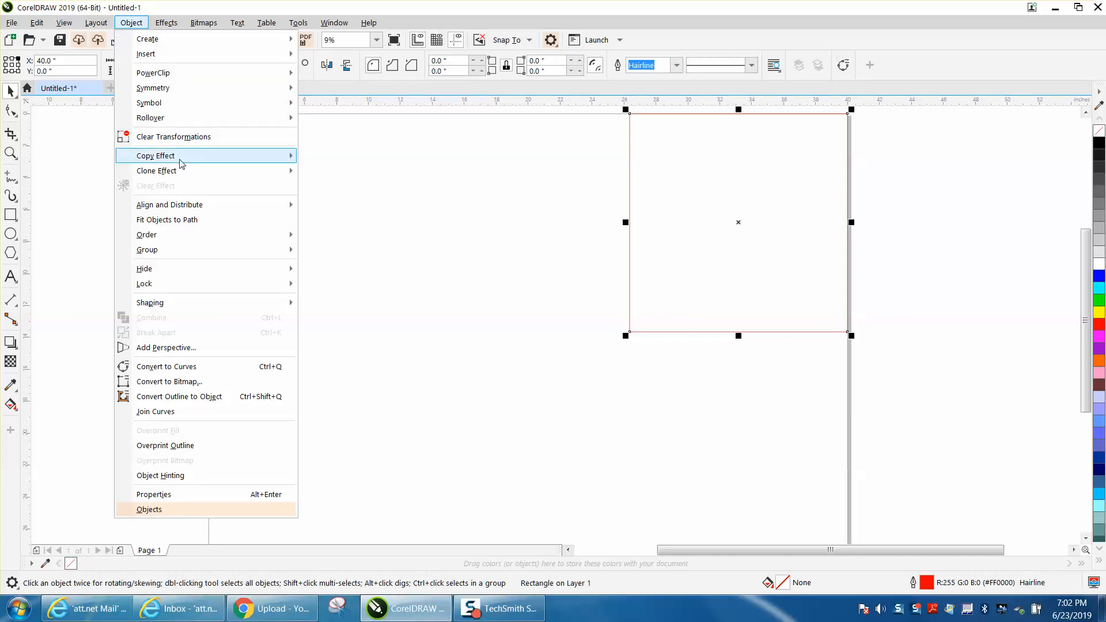
pyautogui.moveTo(178, 214)
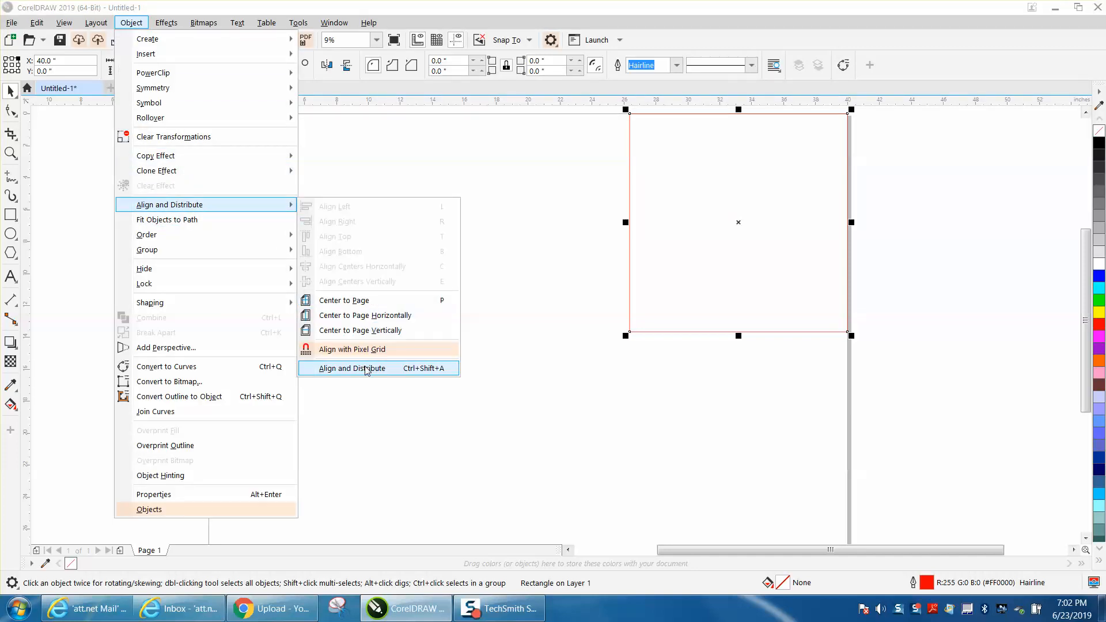
pyautogui.click(352, 368)
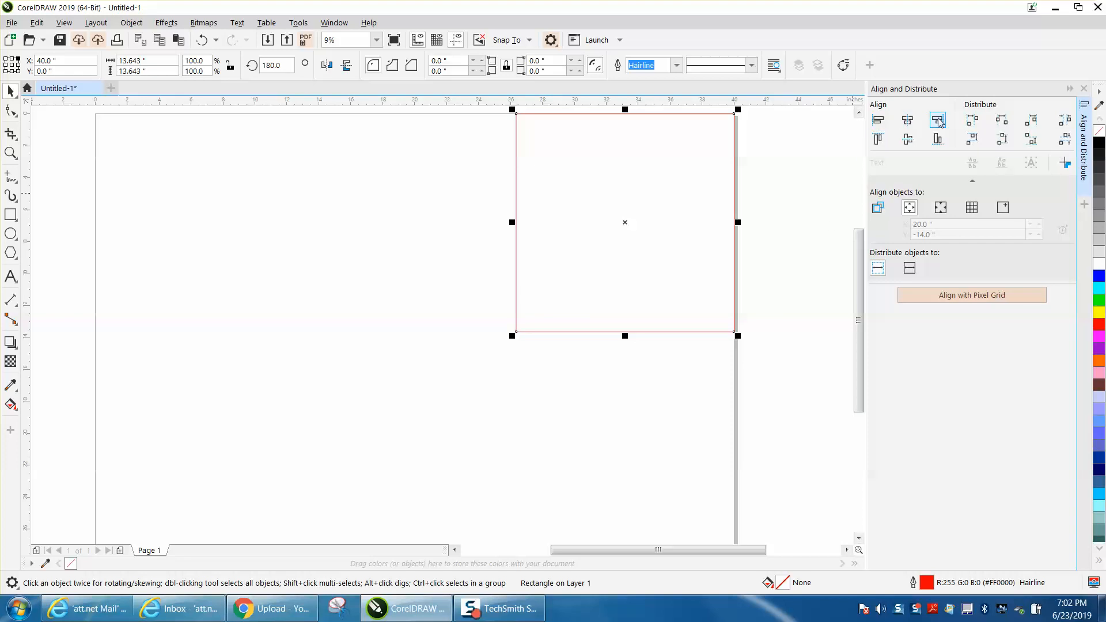
pyautogui.moveTo(877, 139)
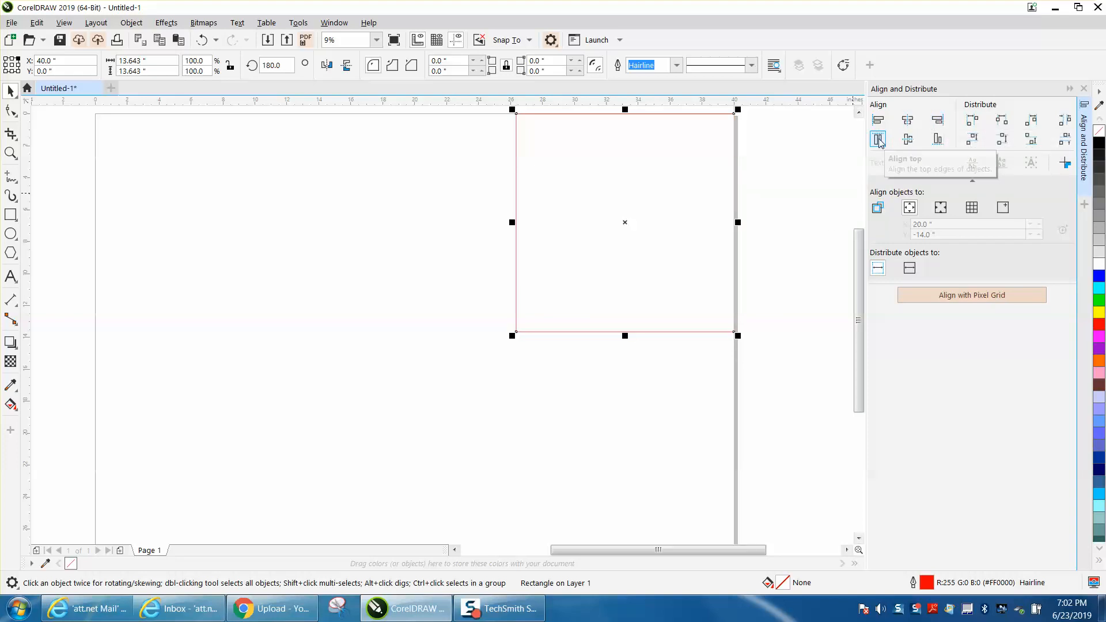
pyautogui.moveTo(909, 207)
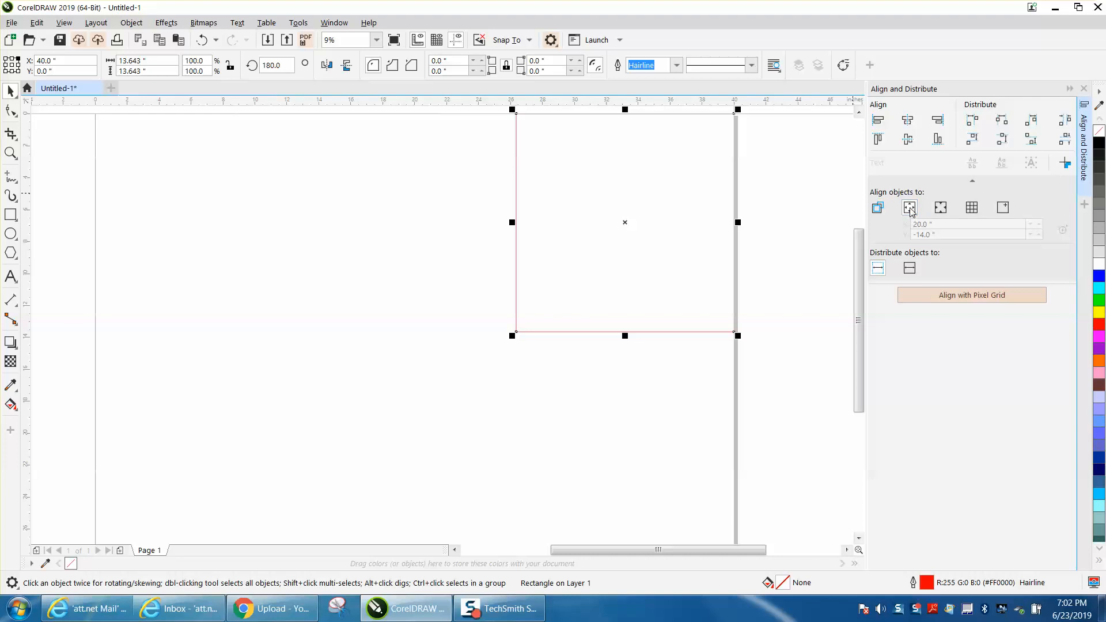
# - Reopen the Tools menu holding the scripting commands
pyautogui.click(297, 23)
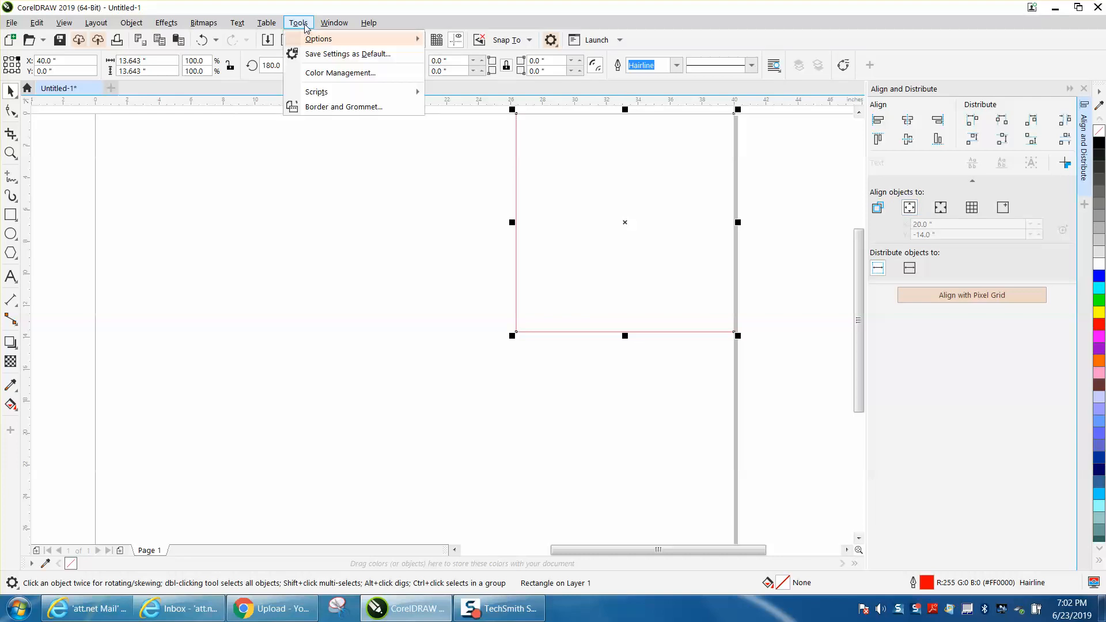
pyautogui.moveTo(315, 93)
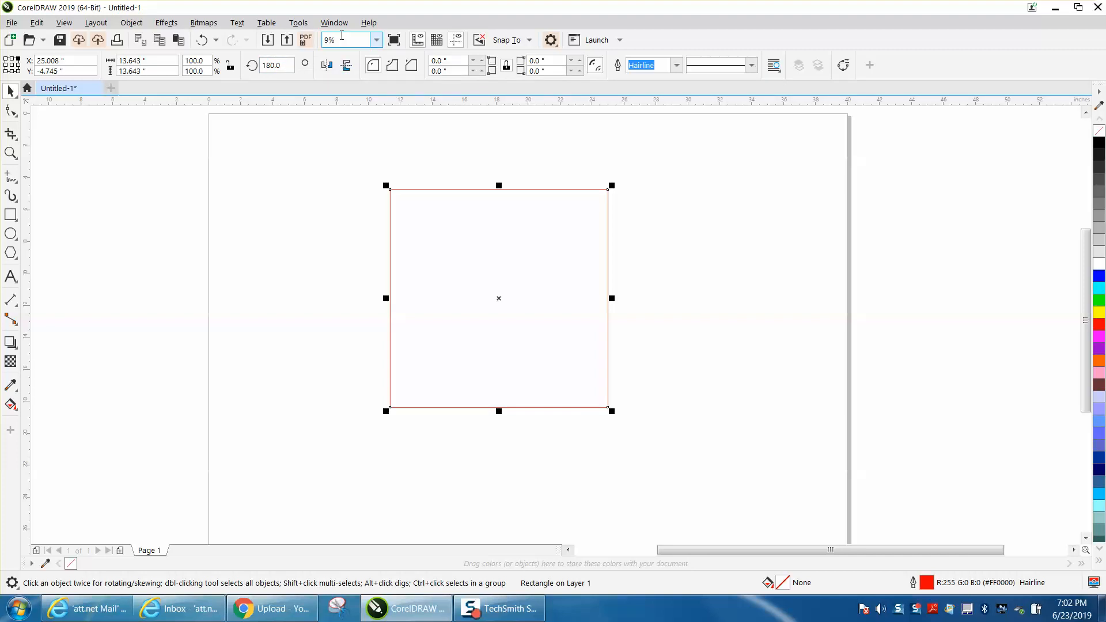
pyautogui.moveTo(351, 39)
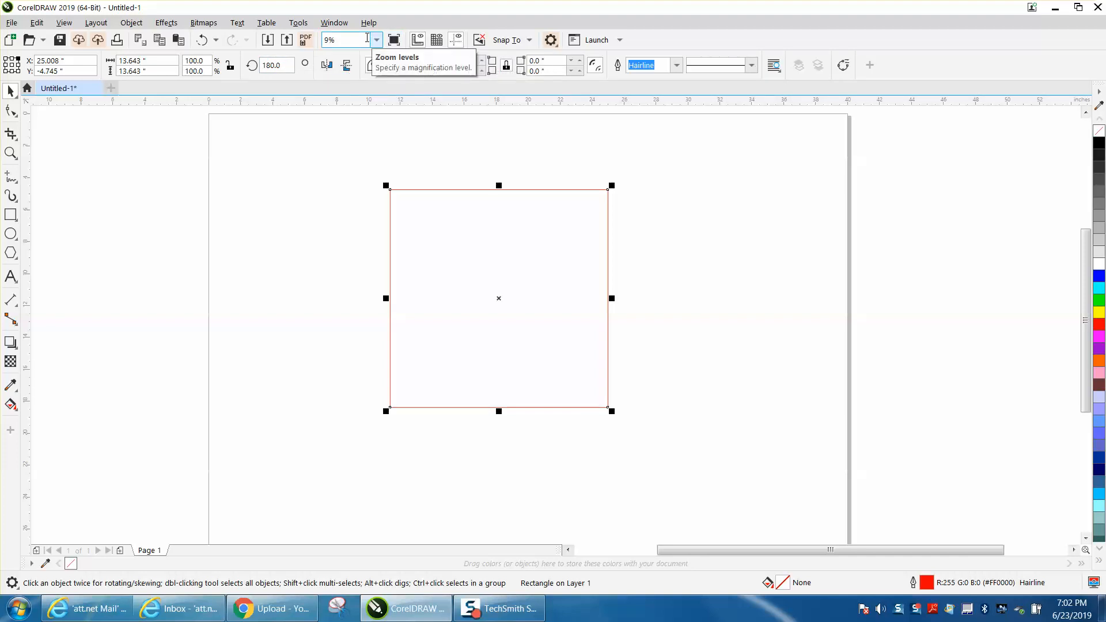
# - Stop the macro recording via Tools > Scripts and reopen the Tools menu
pyautogui.click(298, 23)
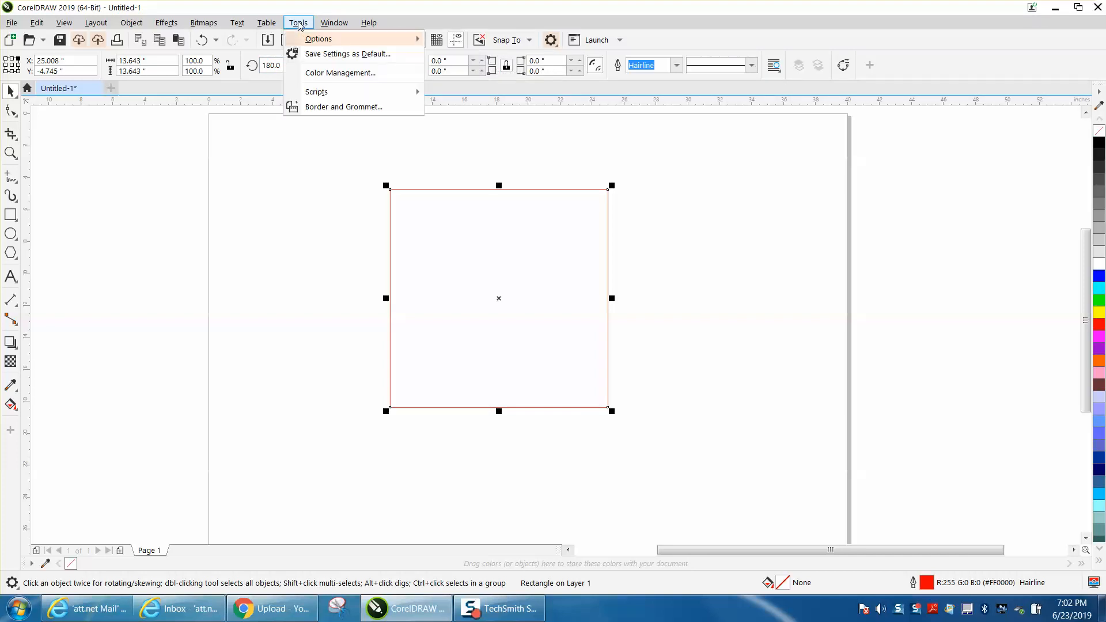
pyautogui.moveTo(316, 92)
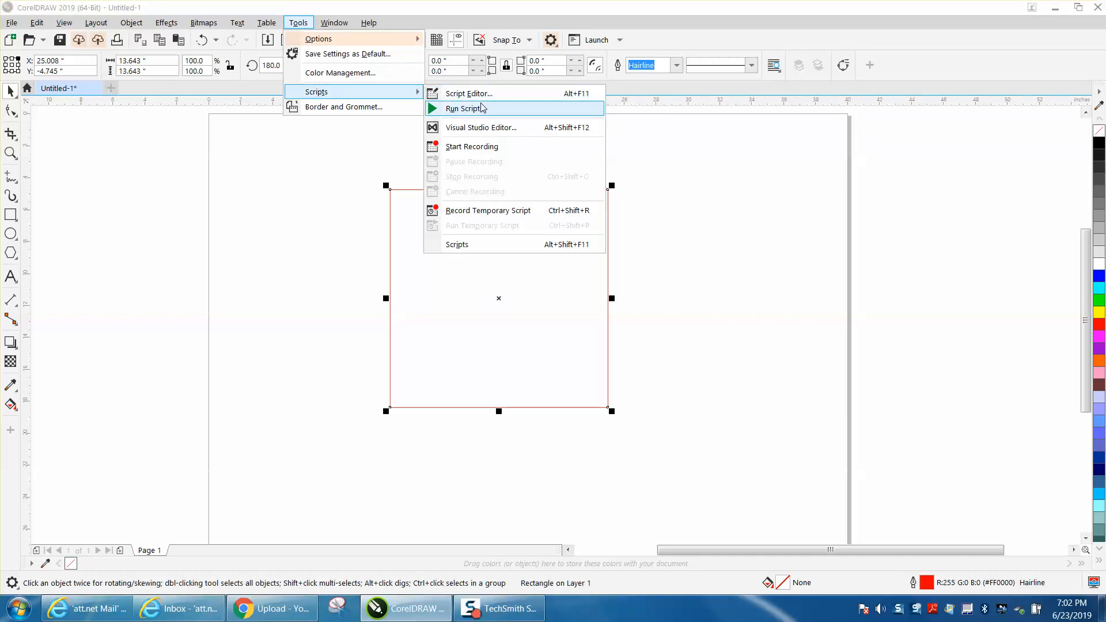
pyautogui.click(471, 146)
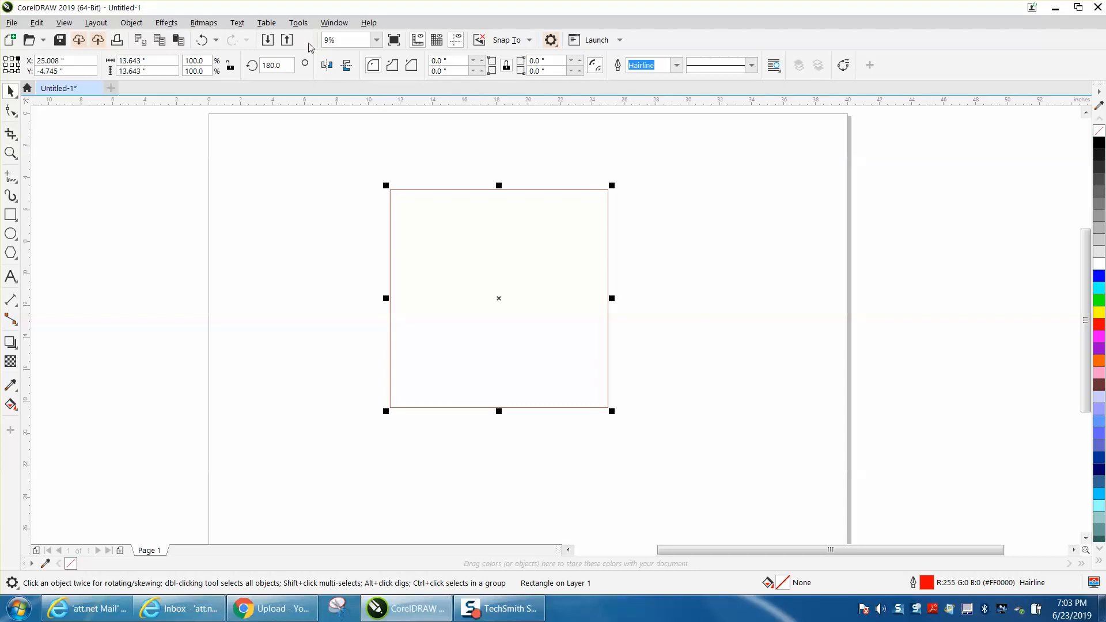
pyautogui.click(297, 22)
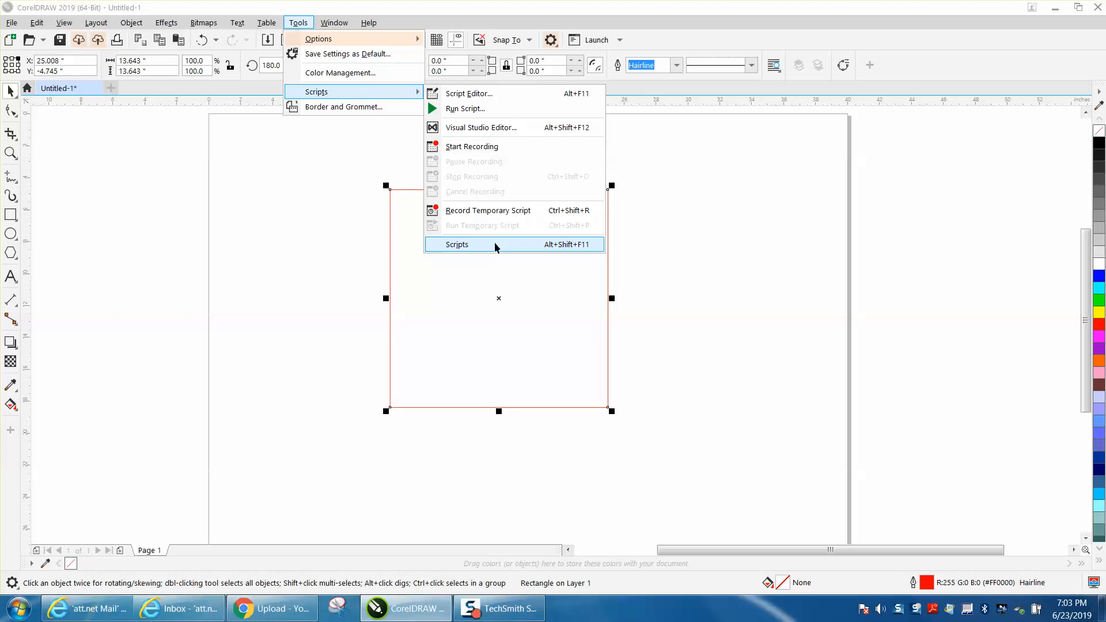
# - Show the Scripts docker and run the recorded 'toproight' macro, snapping the square to X 40, Y 0
pyautogui.click(456, 244)
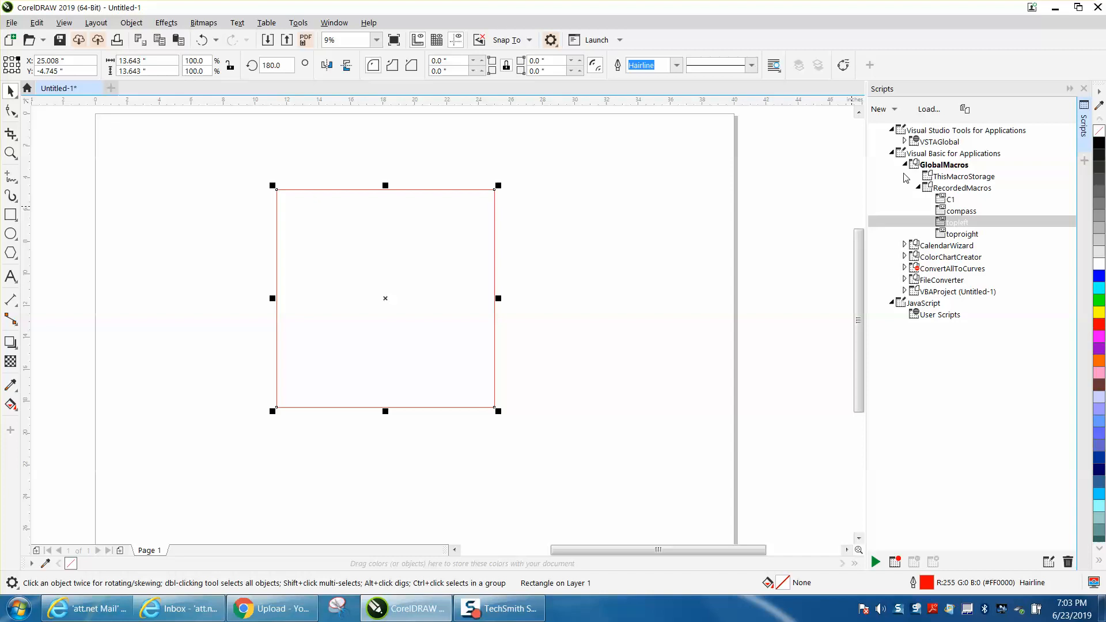
pyautogui.click(905, 165)
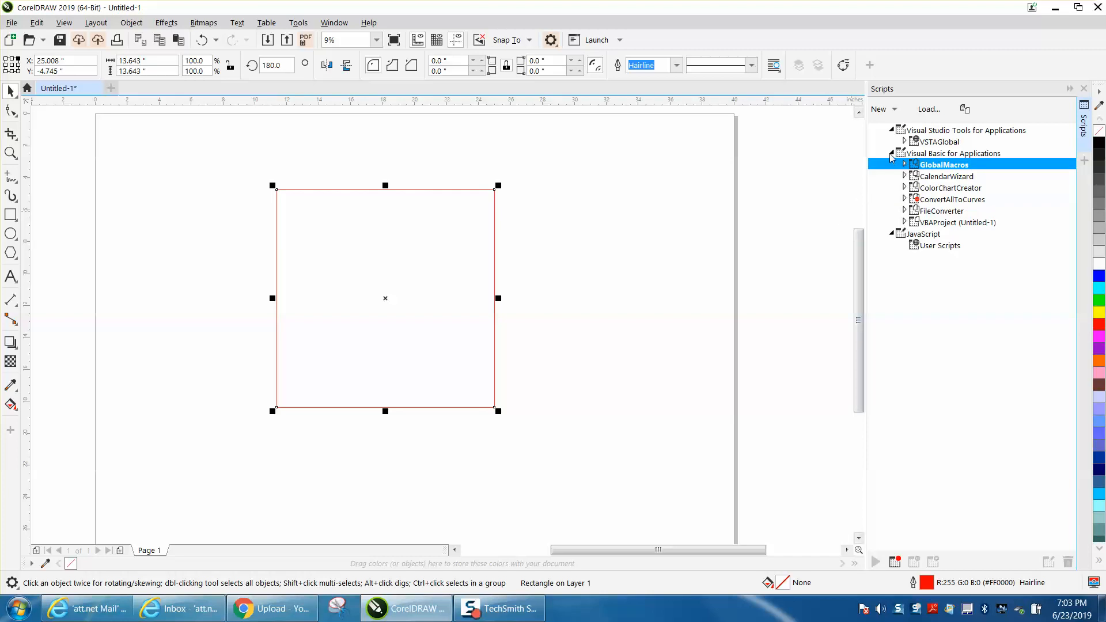
pyautogui.click(891, 153)
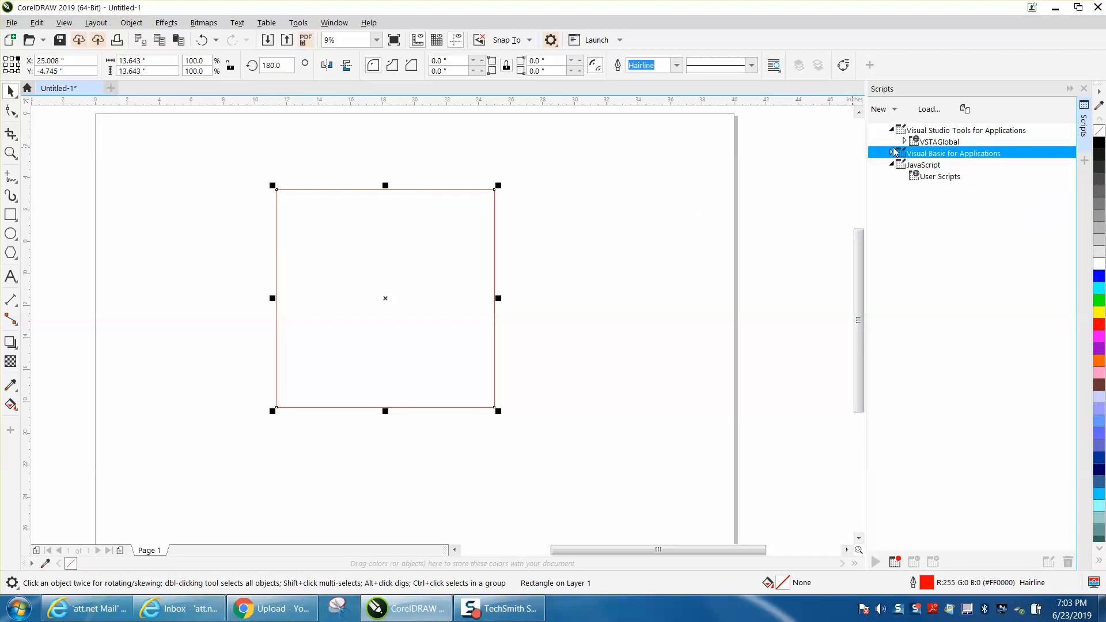
pyautogui.click(891, 153)
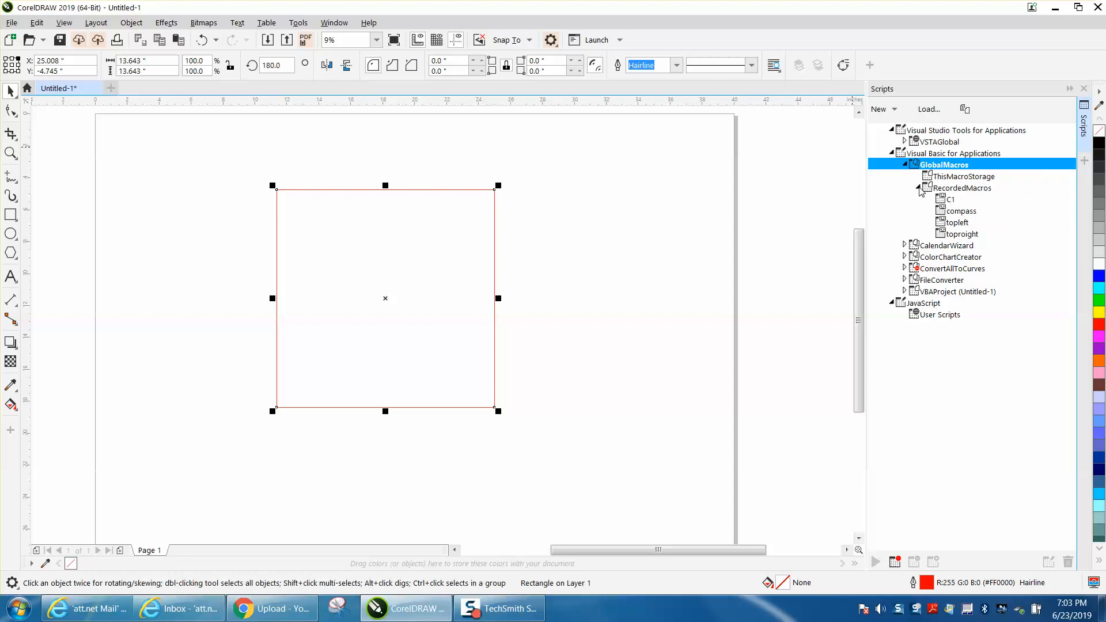
pyautogui.moveTo(920, 194)
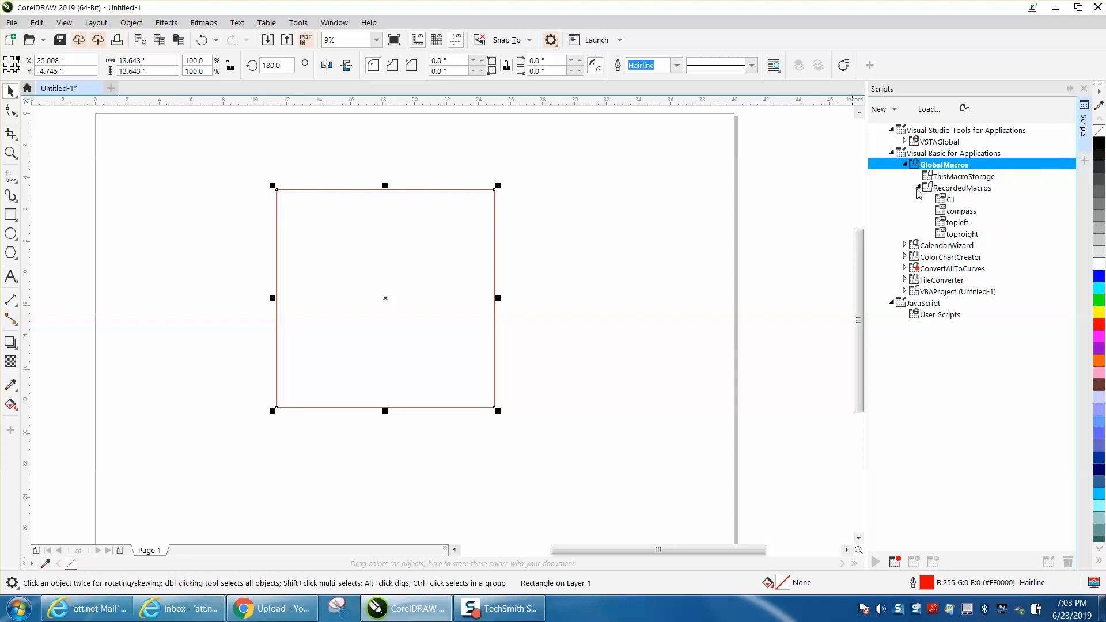
pyautogui.click(961, 233)
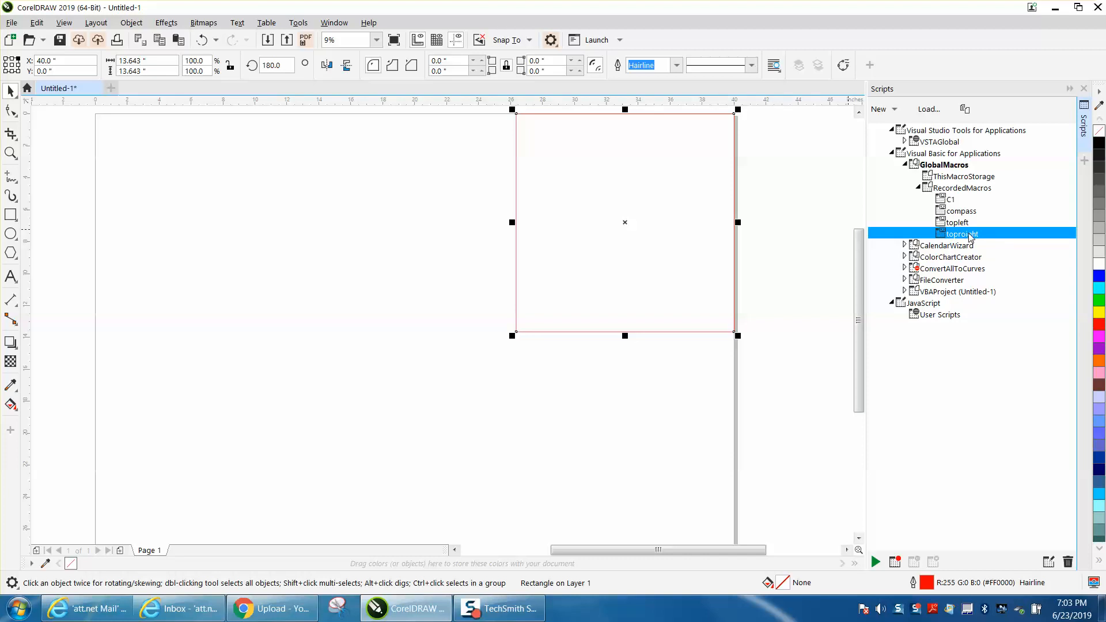
# - Assign the Alt+R keyboard shortcut to the 'toproight' macro after trying Shift+R and Ctrl+R
pyautogui.rightClick(959, 234)
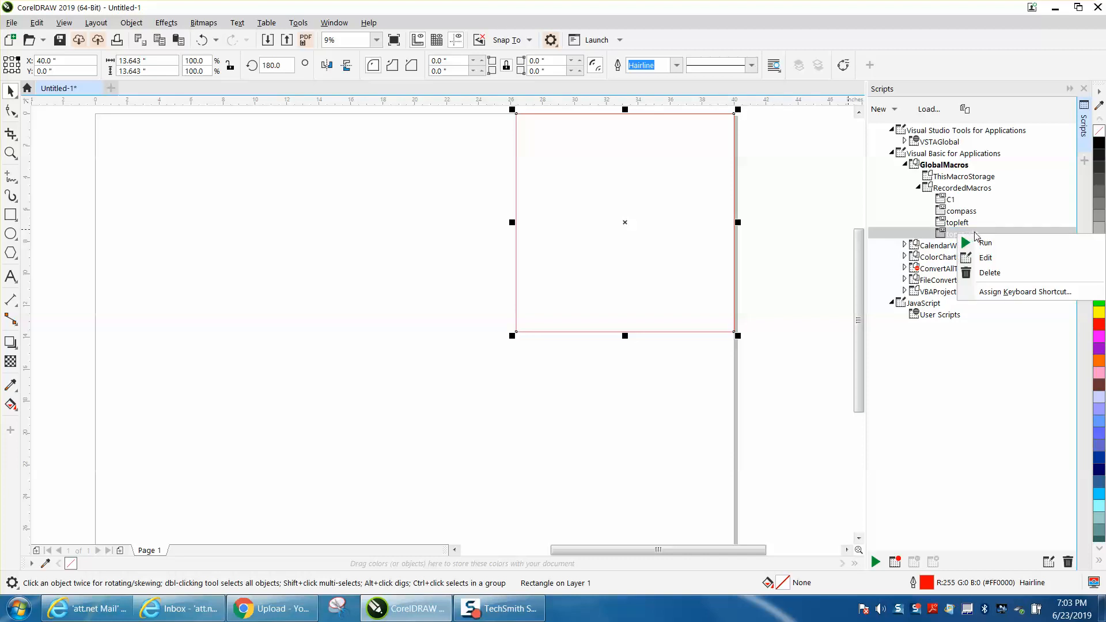
pyautogui.moveTo(1025, 292)
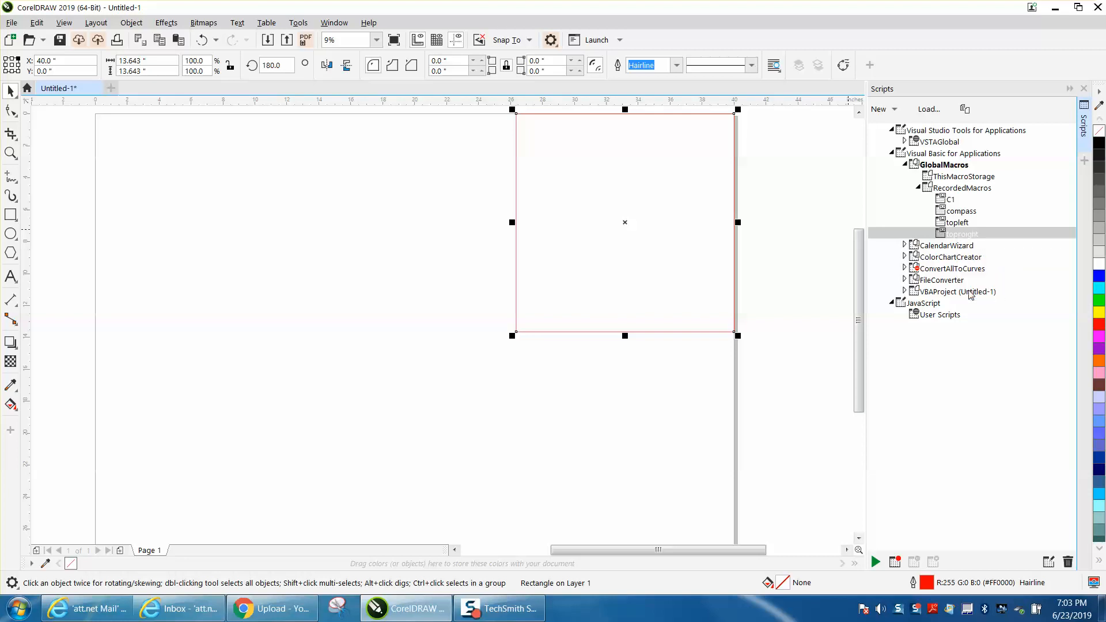
pyautogui.moveTo(751, 284)
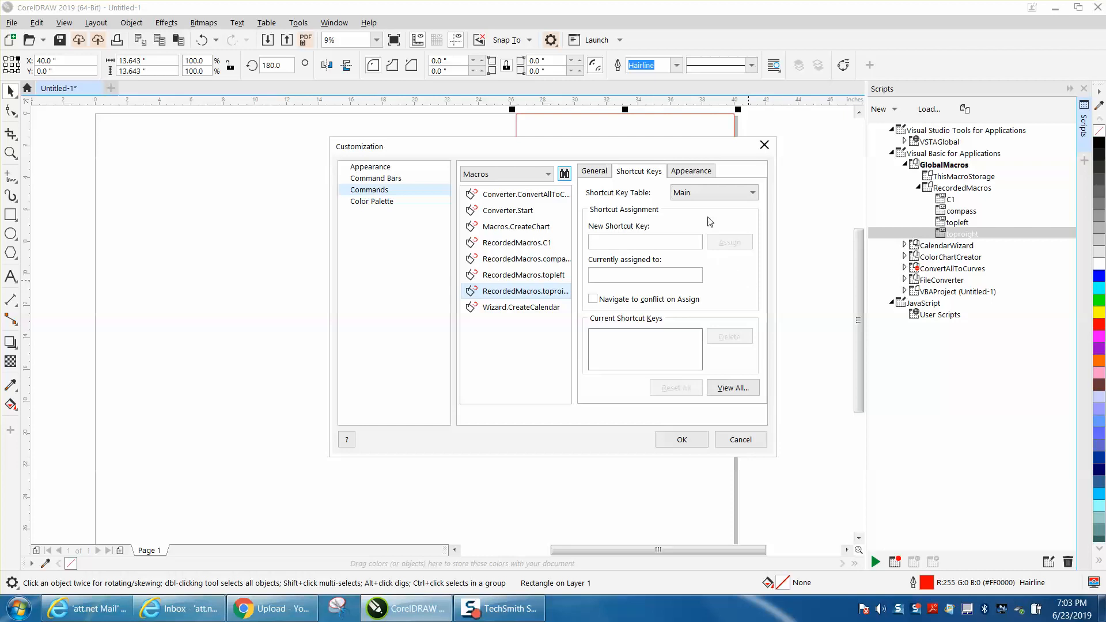
pyautogui.click(644, 240)
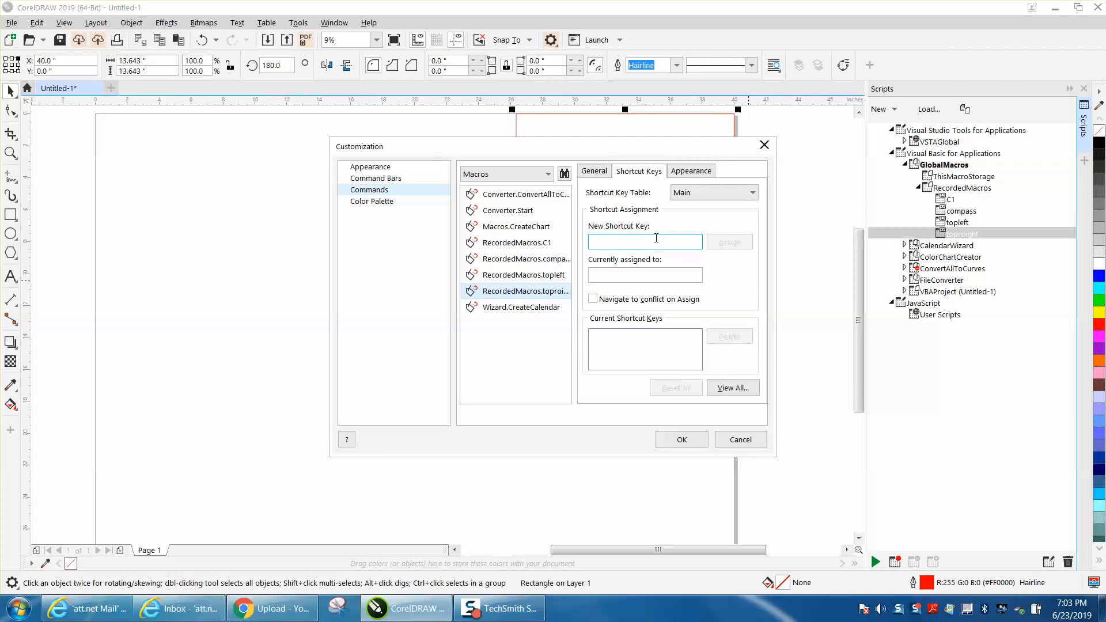
pyautogui.write('Shift+R')
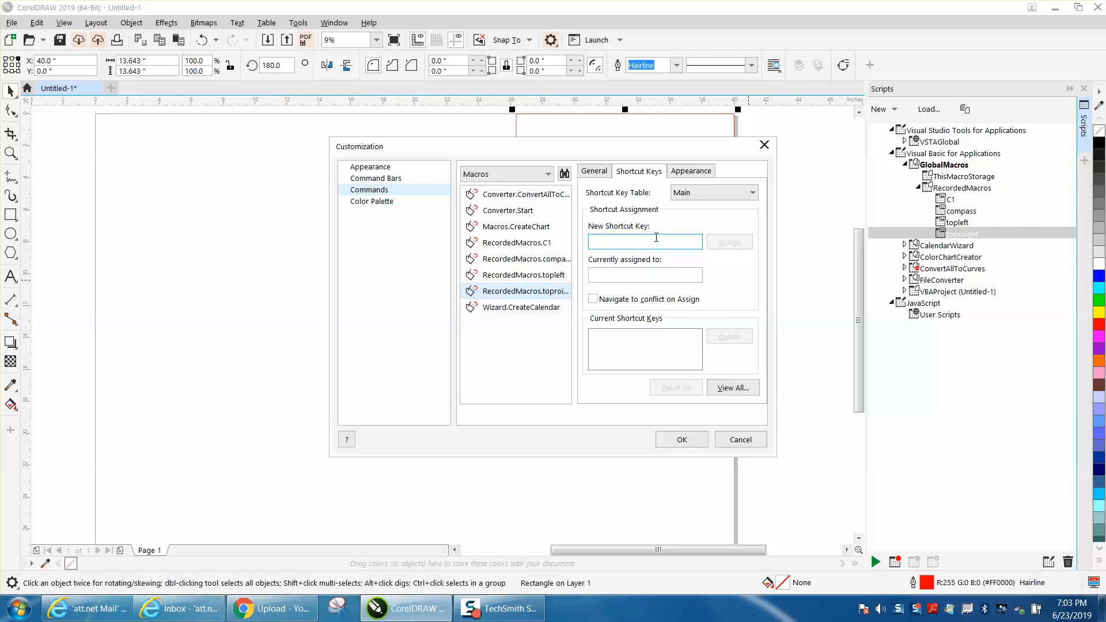
pyautogui.write('Ctrl+R')
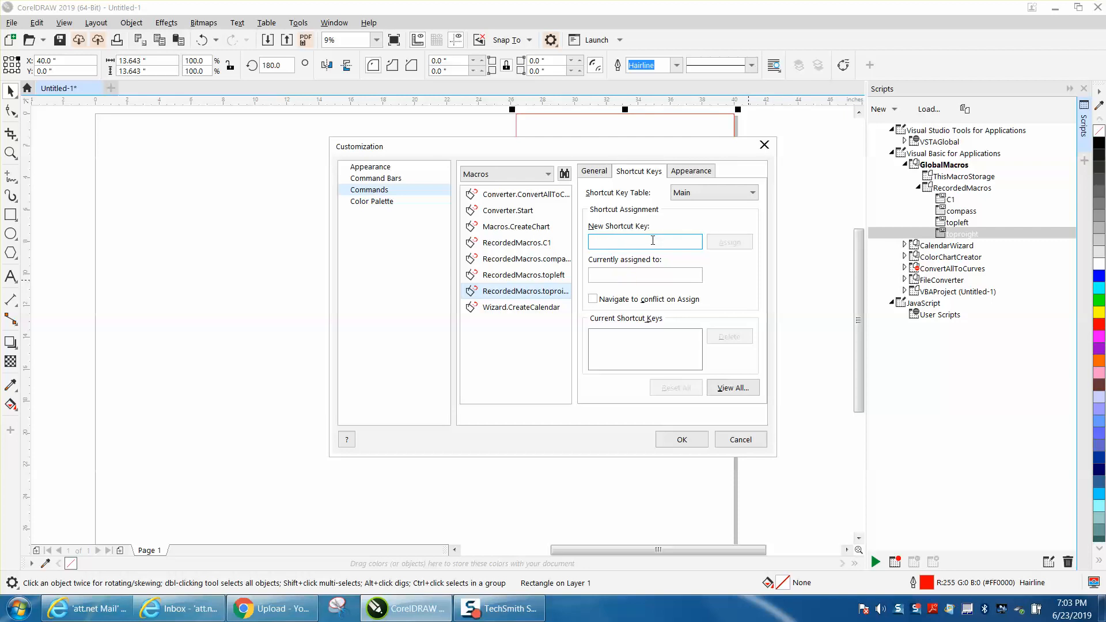
pyautogui.write('Alt+R')
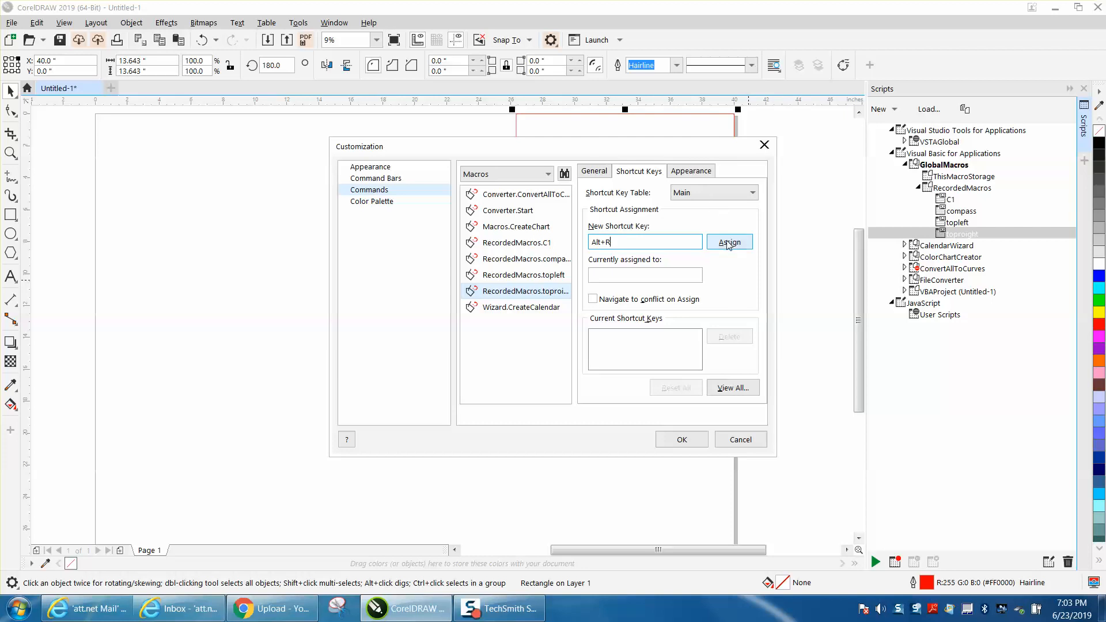
pyautogui.click(680, 439)
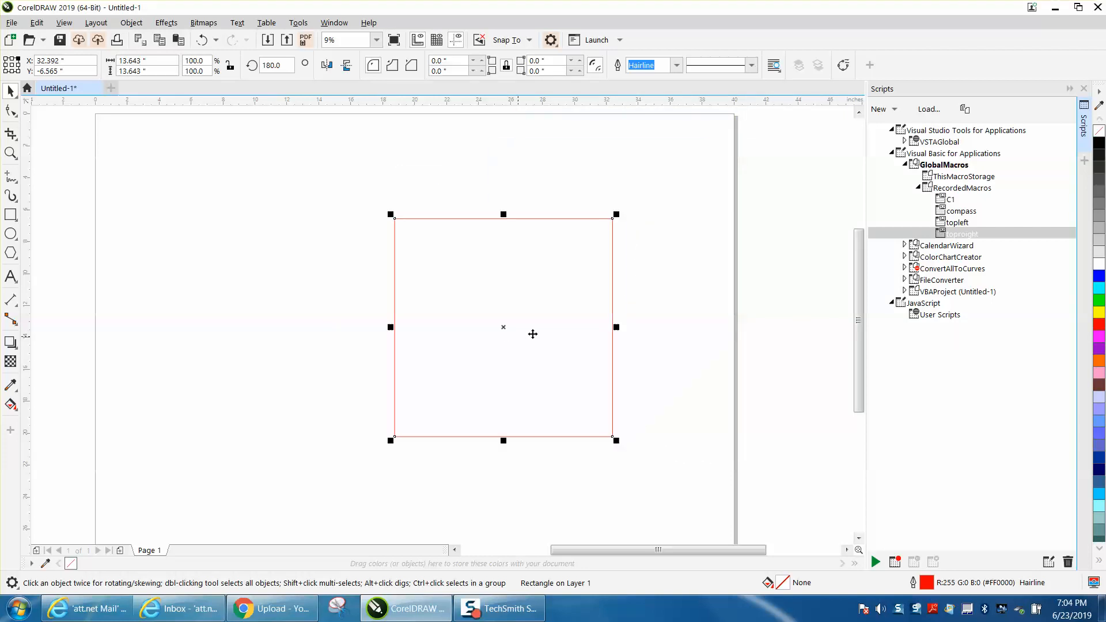
pyautogui.moveTo(712, 326)
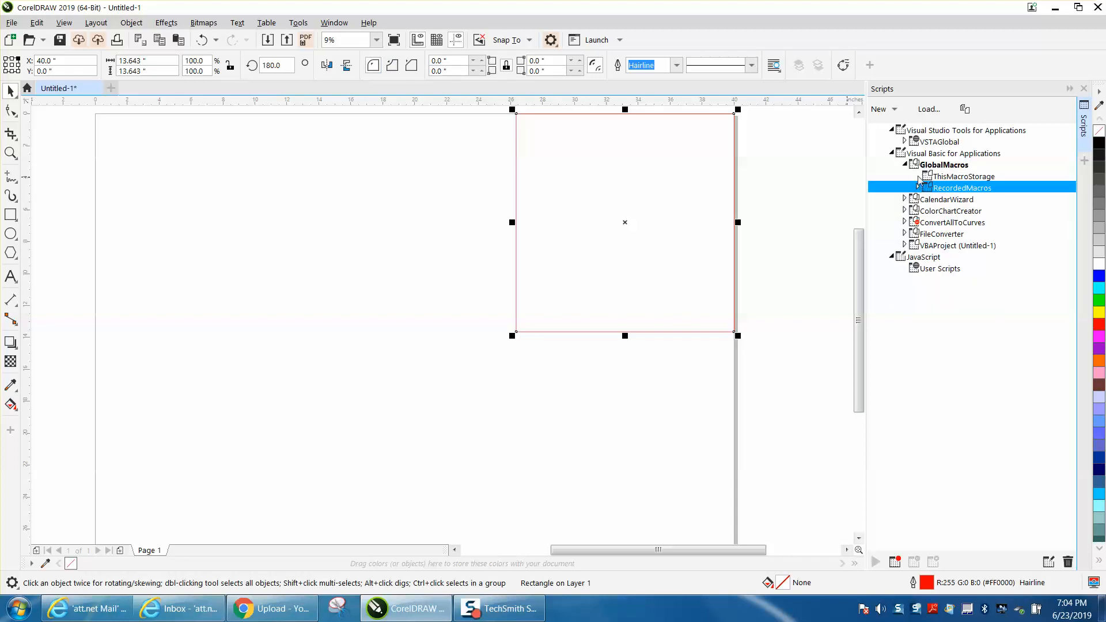
# - Run the 'topleft' macro from RecordedMacros, moving the square to the top-left corner
pyautogui.click(906, 165)
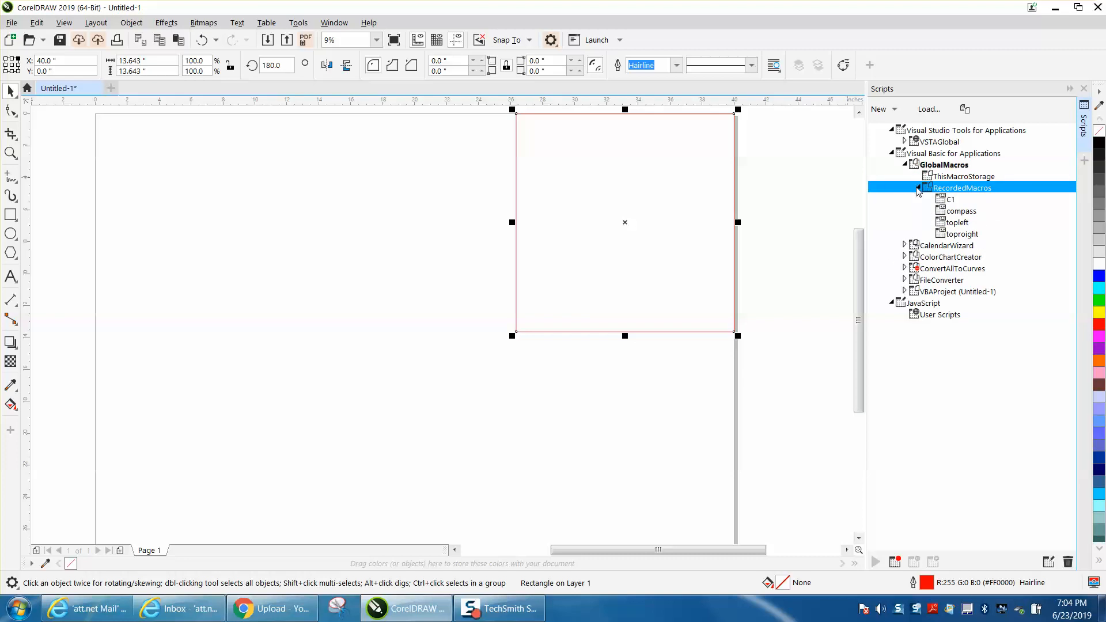
pyautogui.click(957, 222)
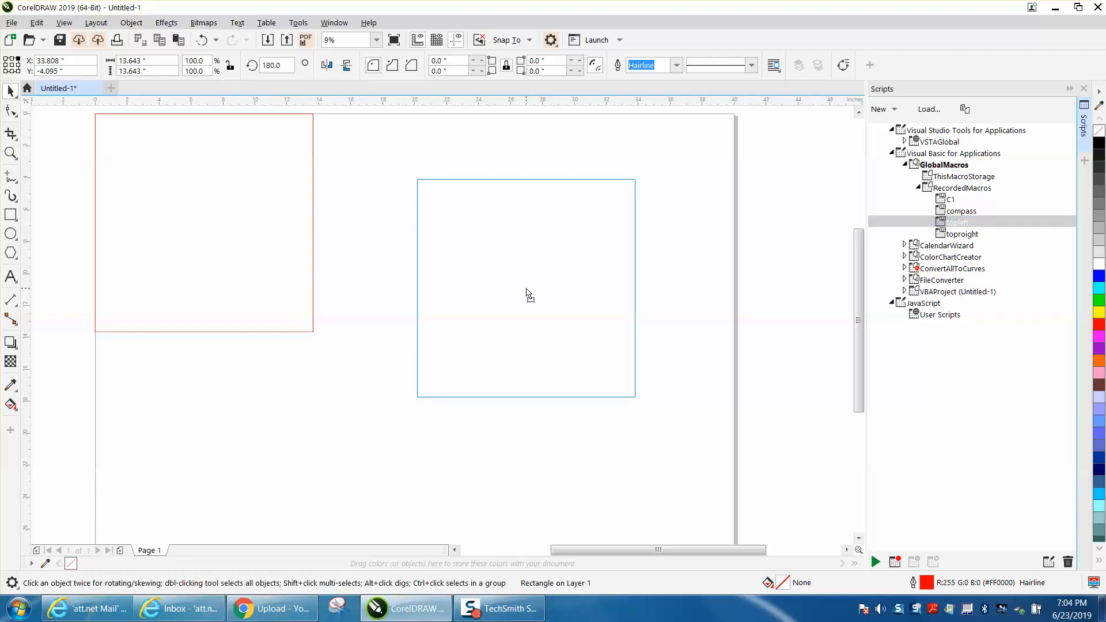
# - Bring up the keyboard-shortcut settings for the 'topleft' macro
pyautogui.rightClick(956, 222)
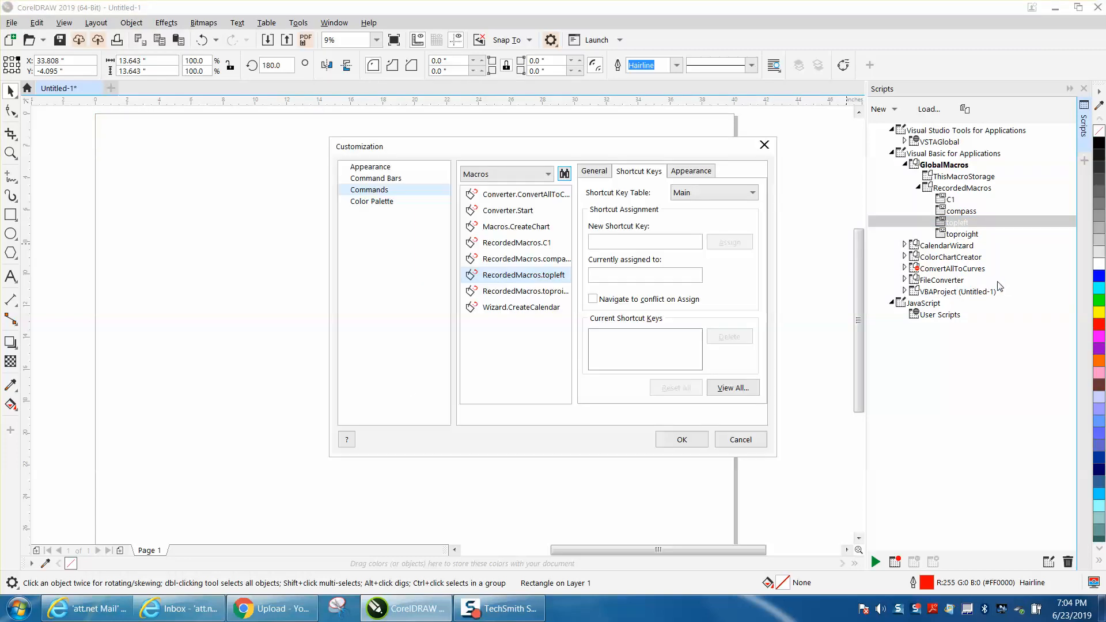
pyautogui.click(644, 242)
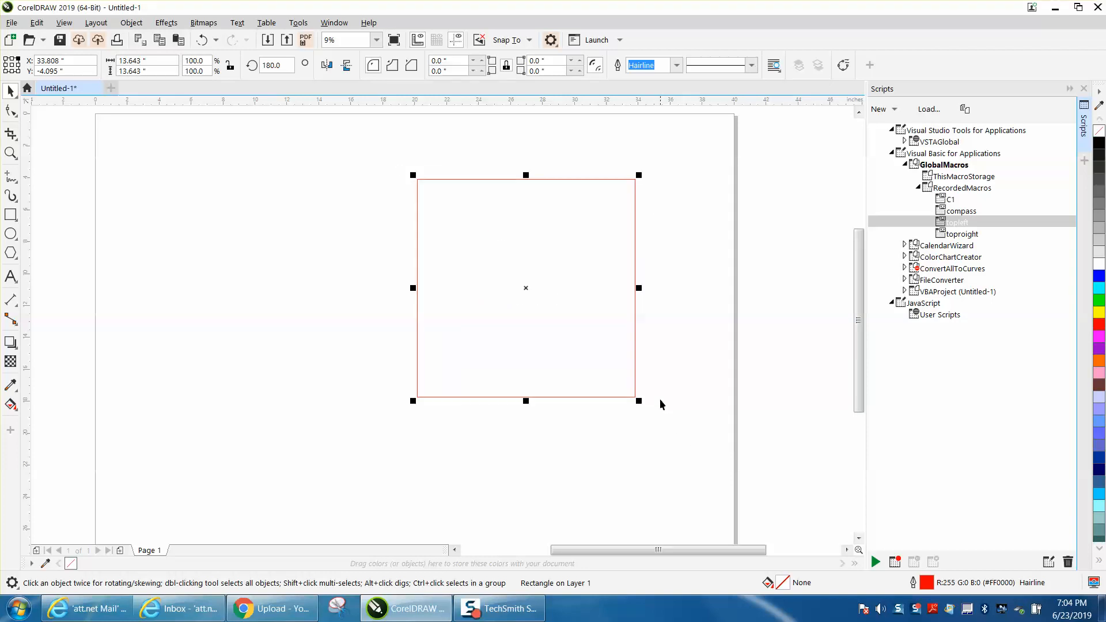
pyautogui.moveTo(675, 393)
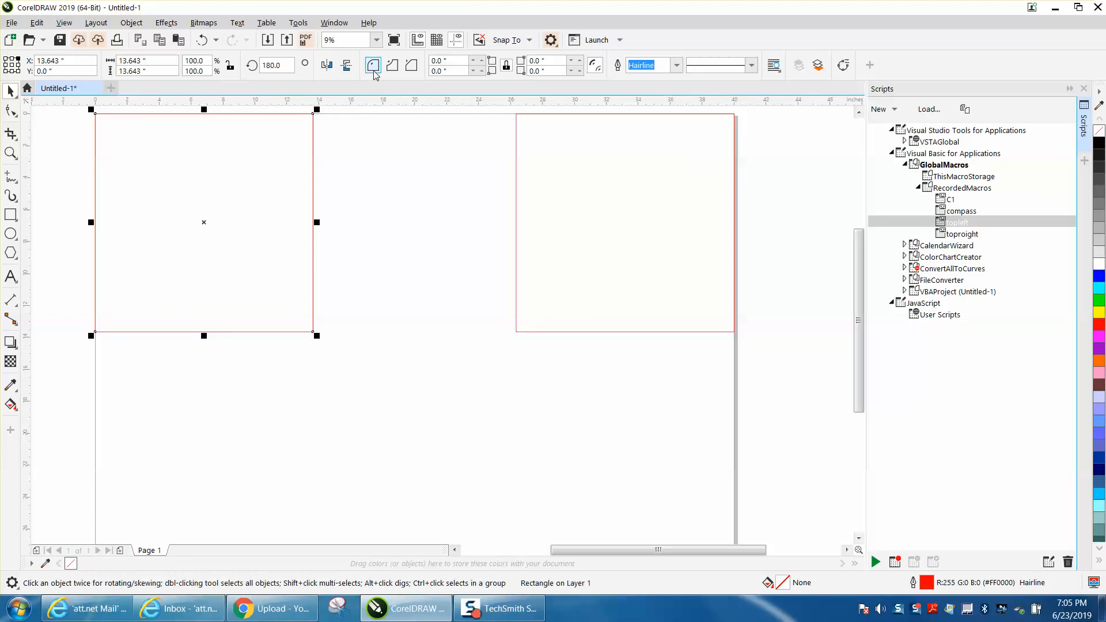
# - Reopen the Tools > Scripts command list from the menu bar
pyautogui.click(297, 23)
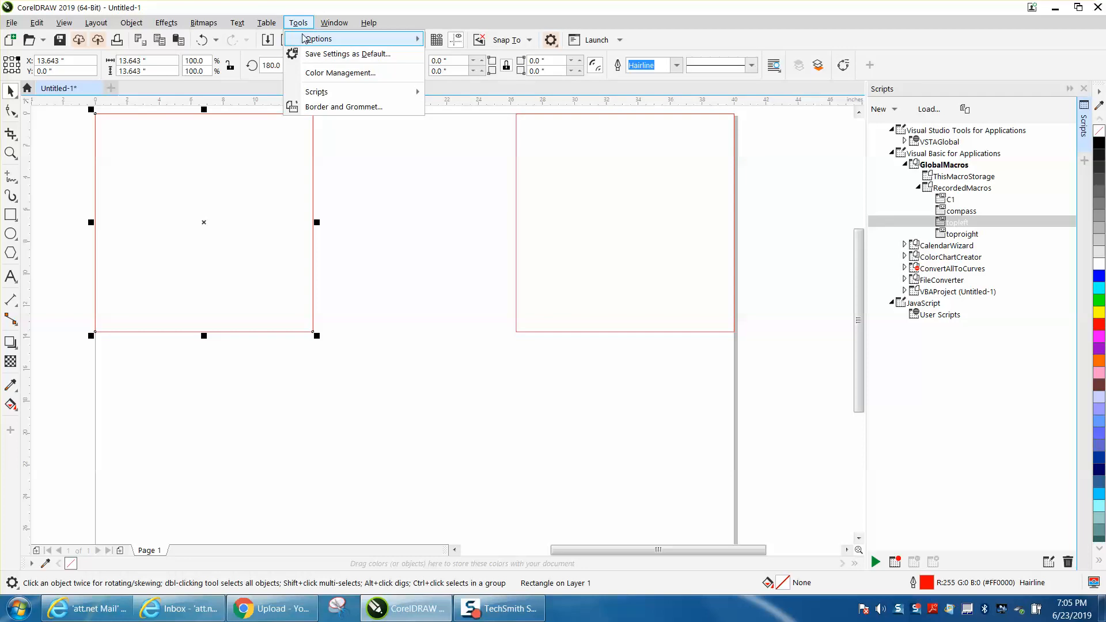
pyautogui.moveTo(316, 92)
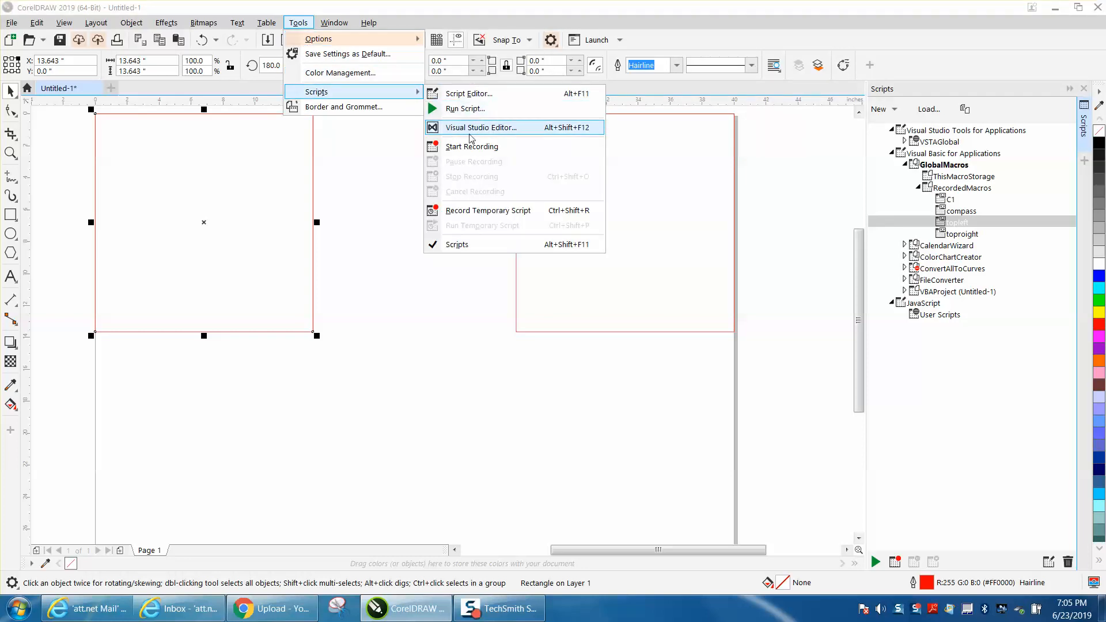
pyautogui.moveTo(457, 244)
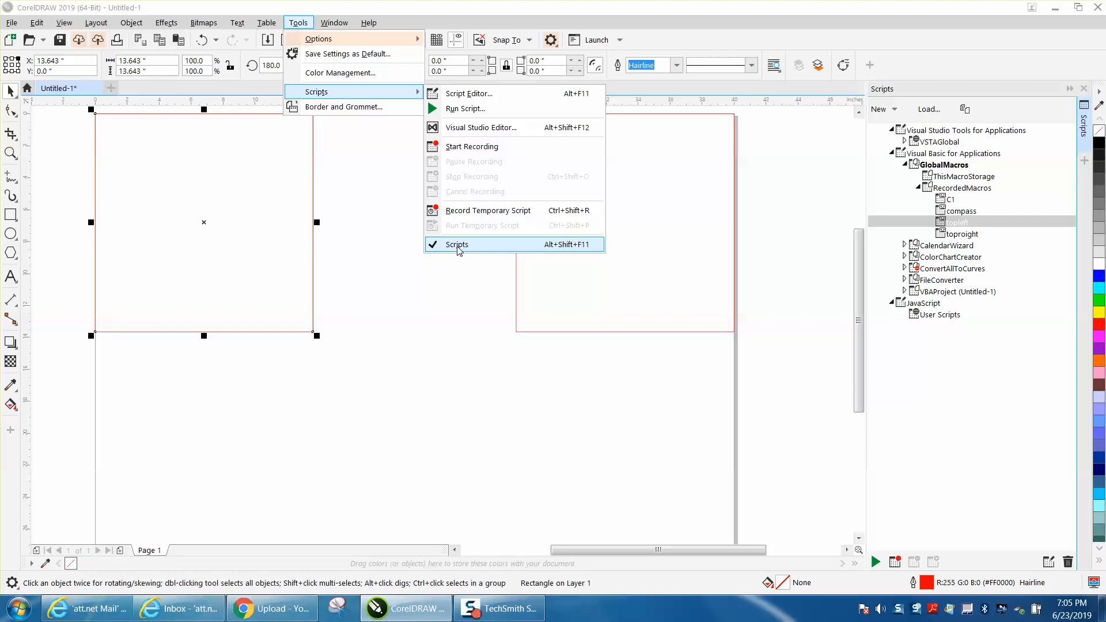